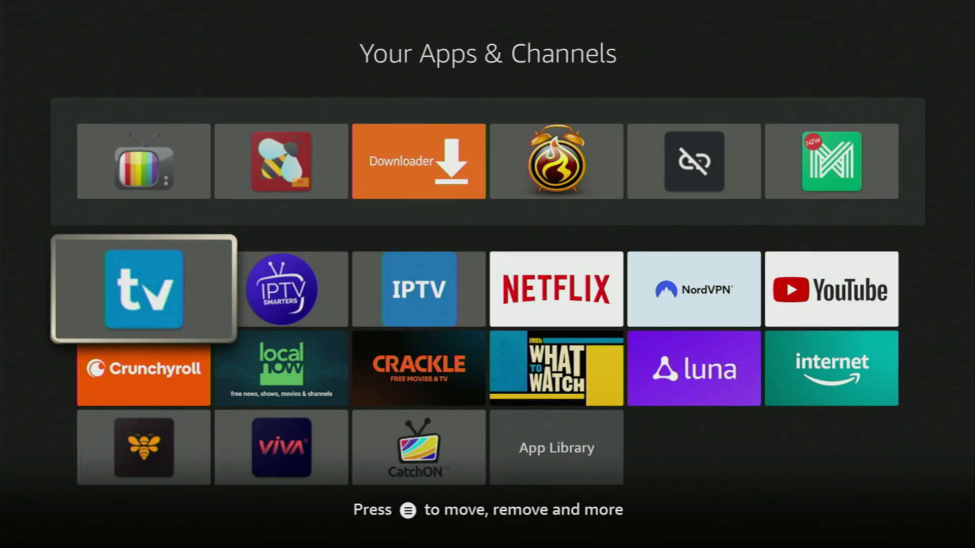
# Launch APKTime from Your Apps & Channels and scroll through its category list
pyautogui.press('right')
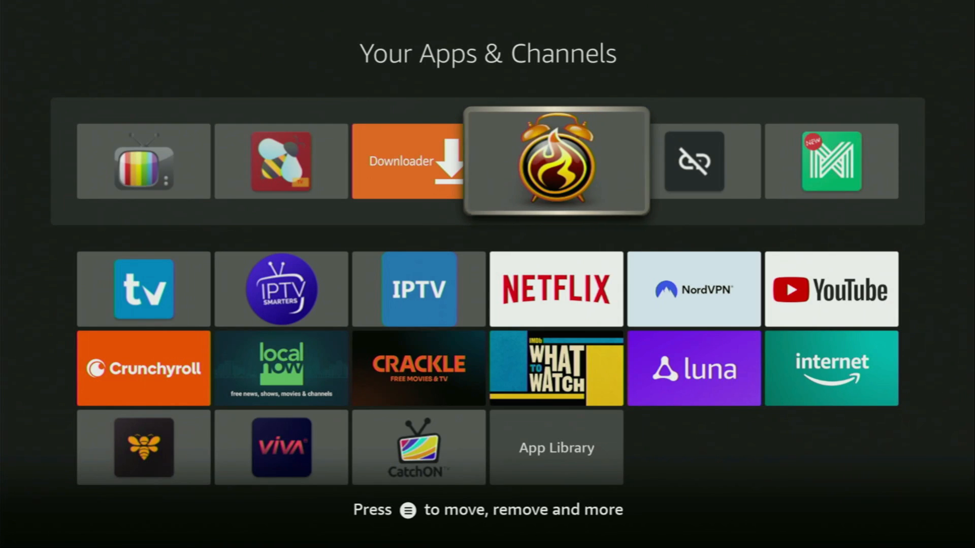
pyautogui.click(555, 160)
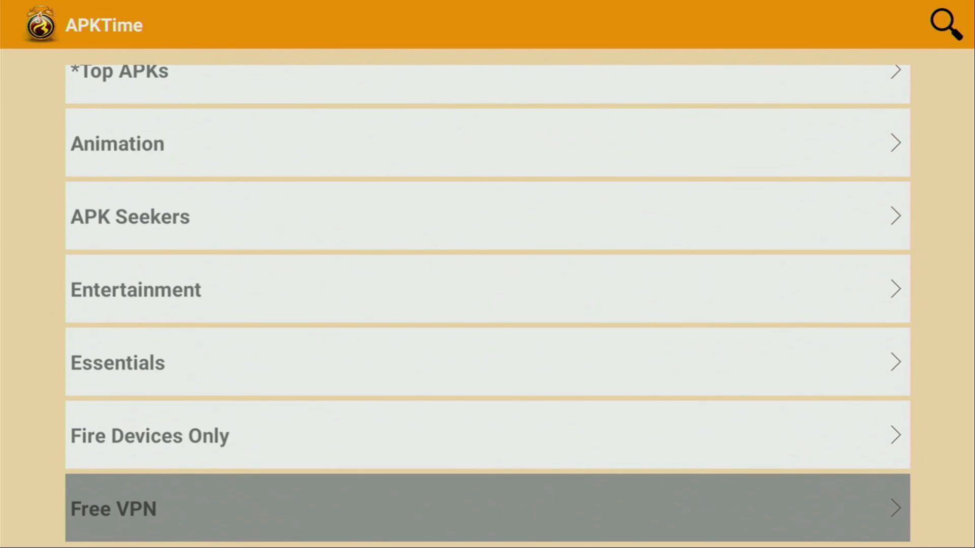
pyautogui.scroll(-3)
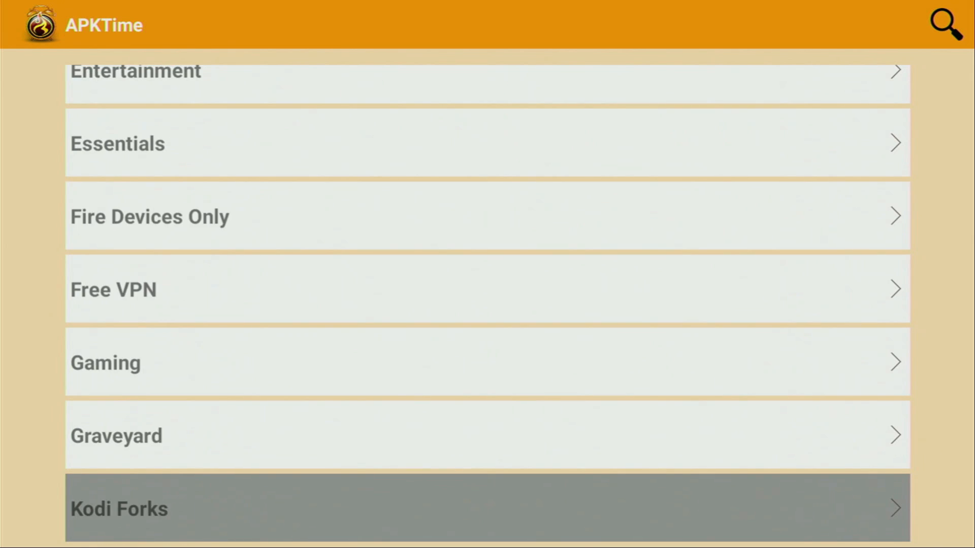
pyautogui.scroll(-3)
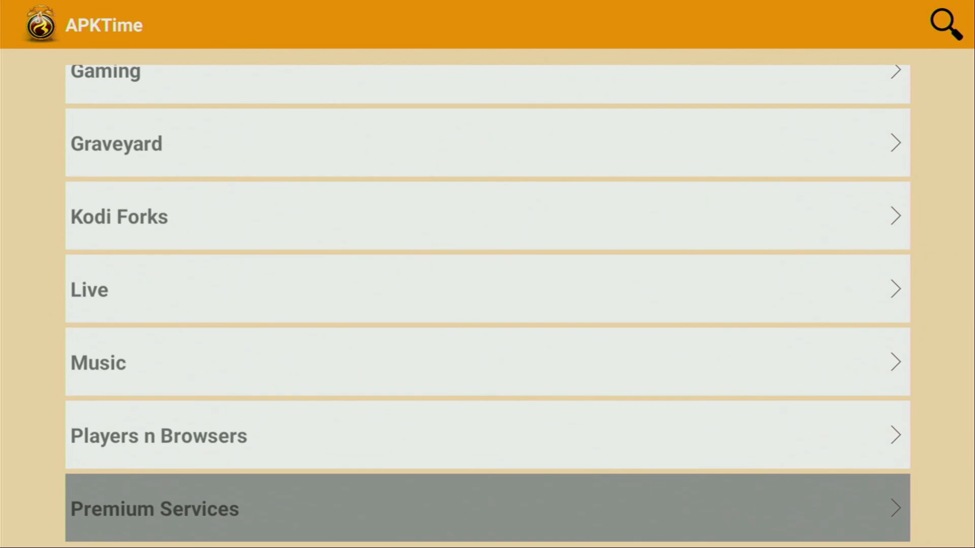
pyautogui.scroll(-3)
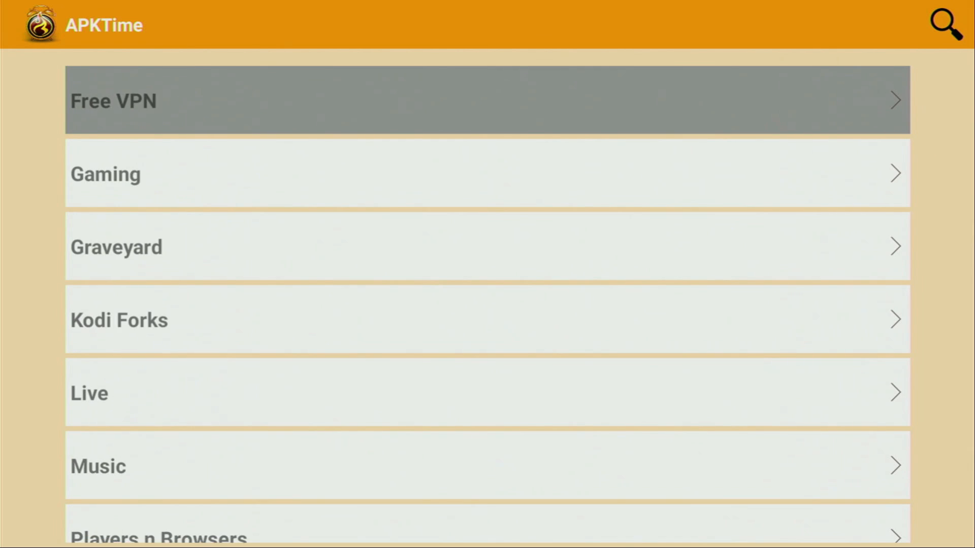
pyautogui.scroll(3)
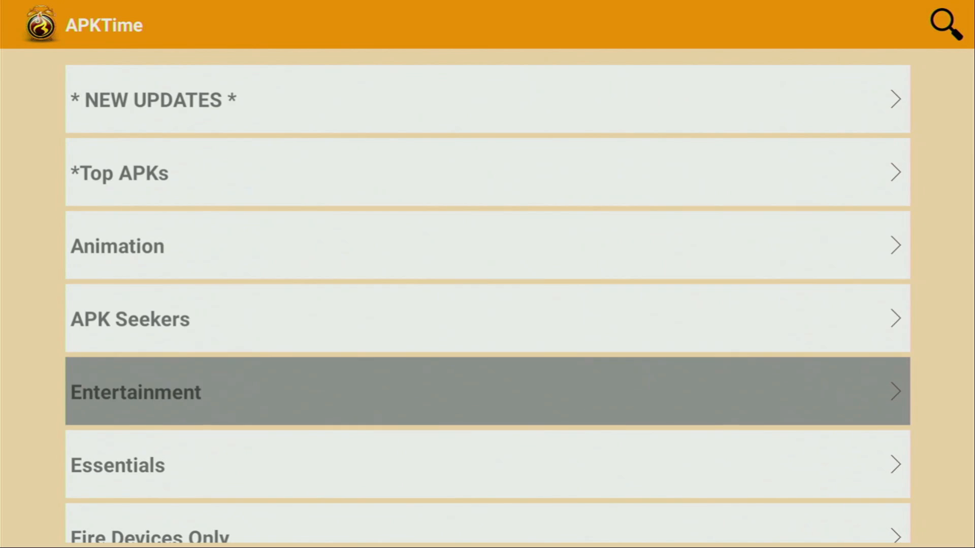
pyautogui.scroll(-3)
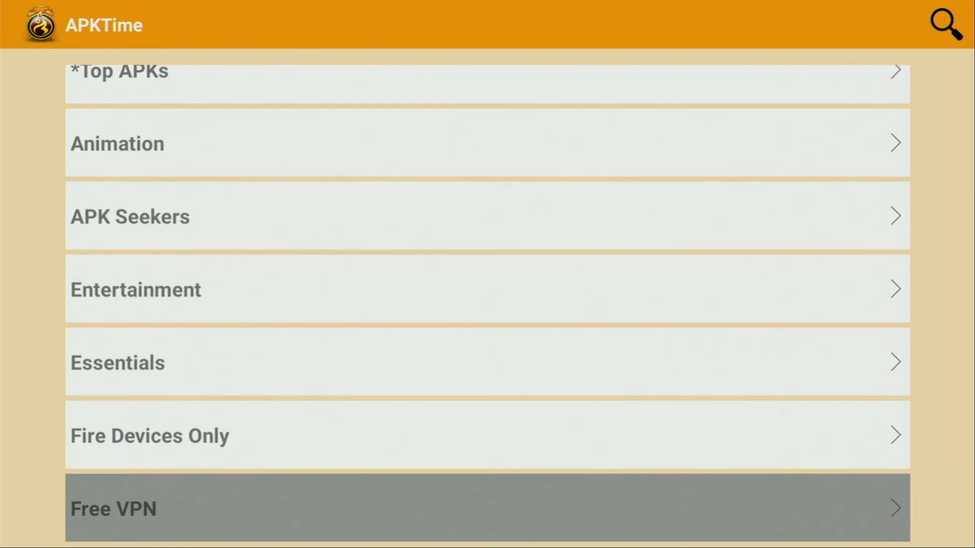
pyautogui.scroll(-3)
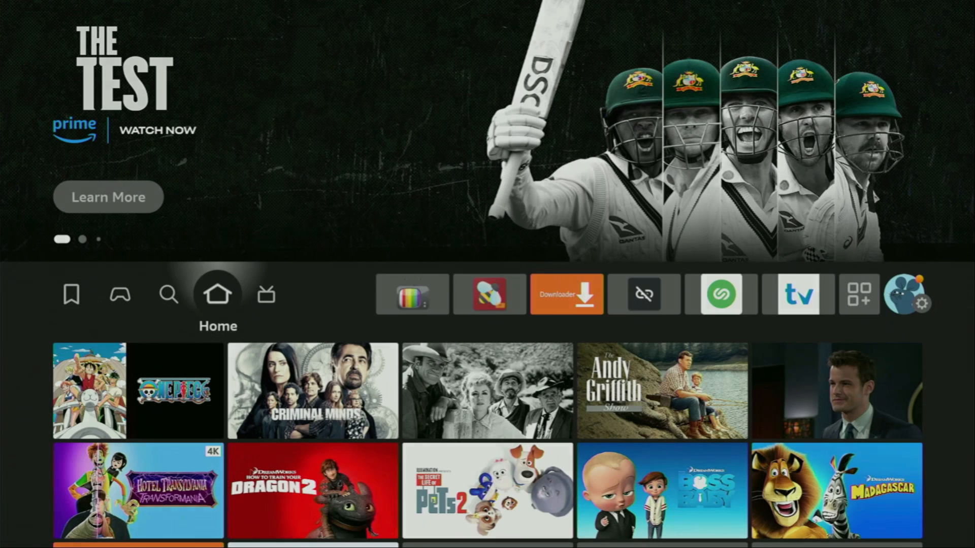
pyautogui.click(168, 294)
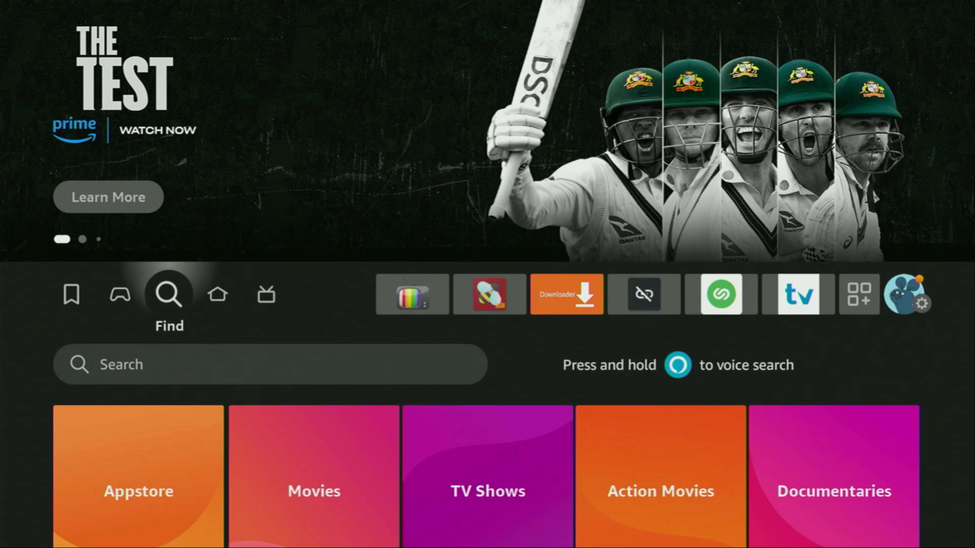
pyautogui.click(269, 364)
pyautogui.write('D')
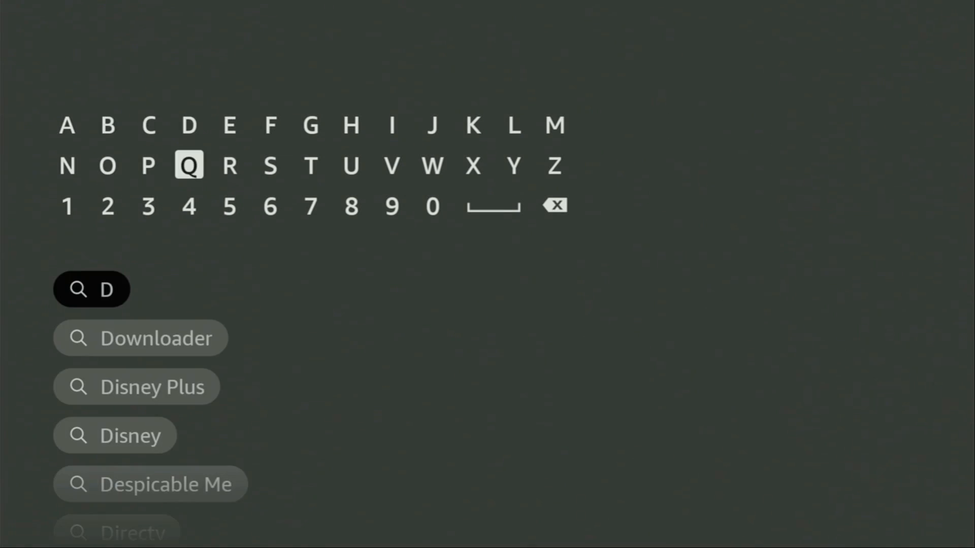
pyautogui.click(108, 165)
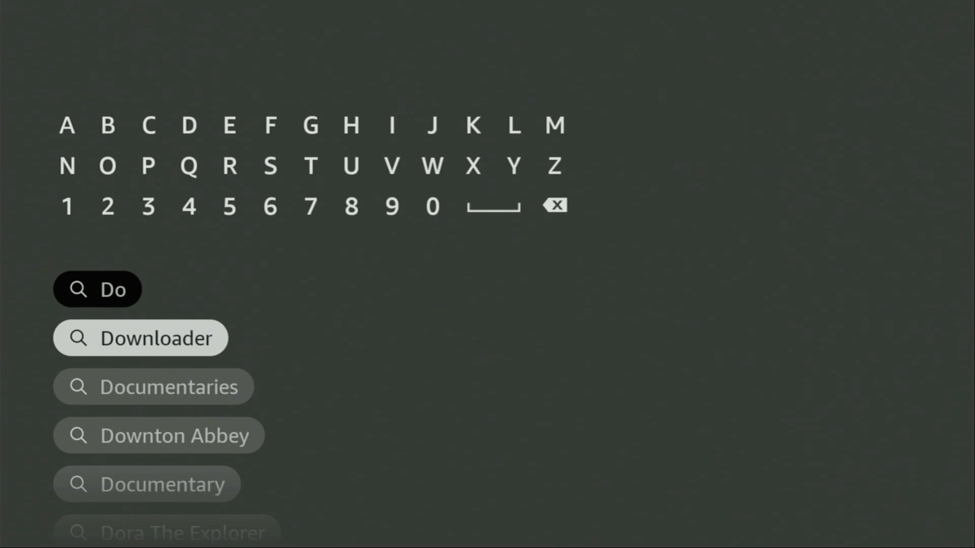
pyautogui.click(141, 338)
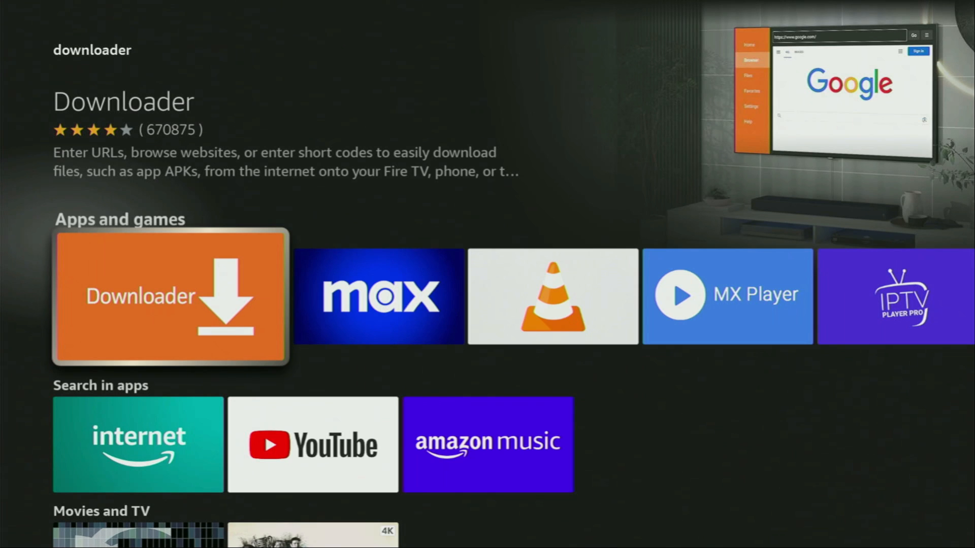
pyautogui.hscroll(3)
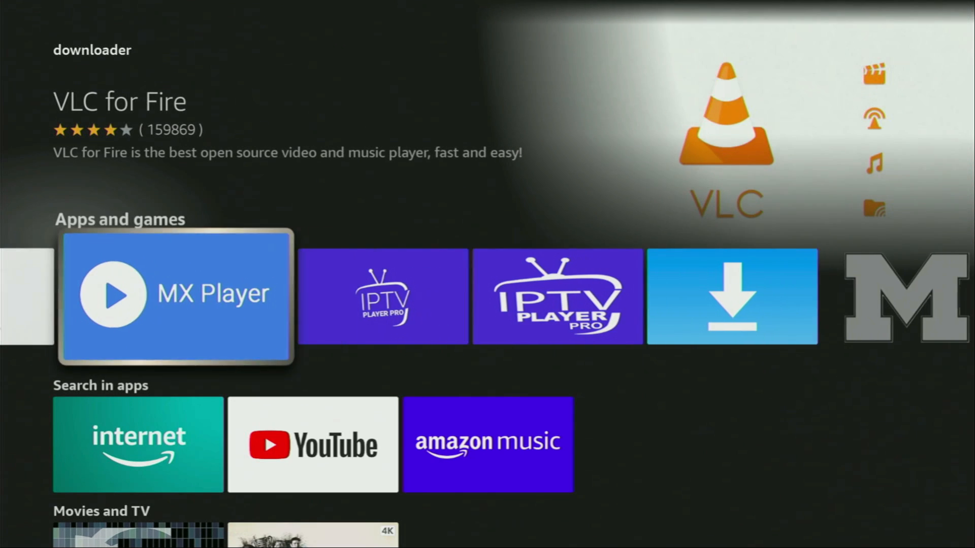
pyautogui.hscroll(3)
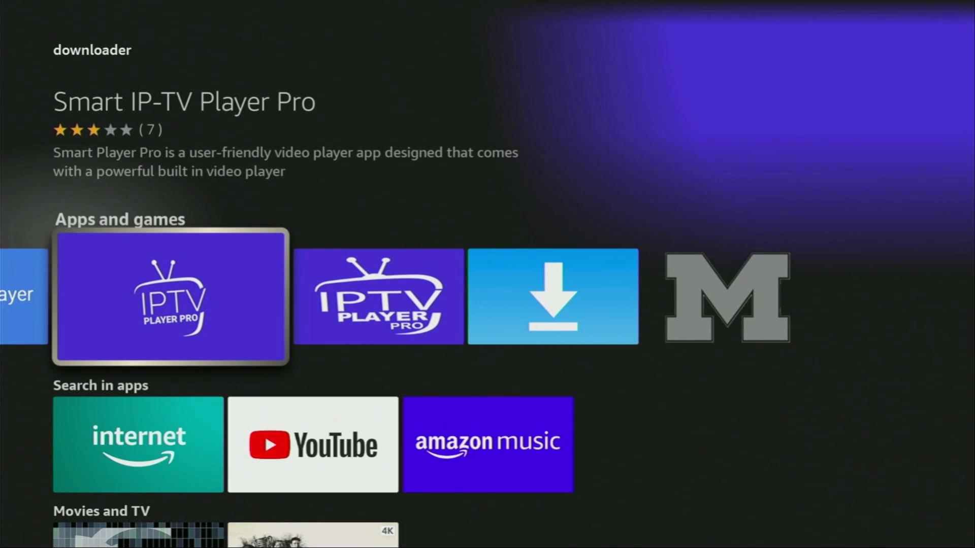
pyautogui.scroll(-3)
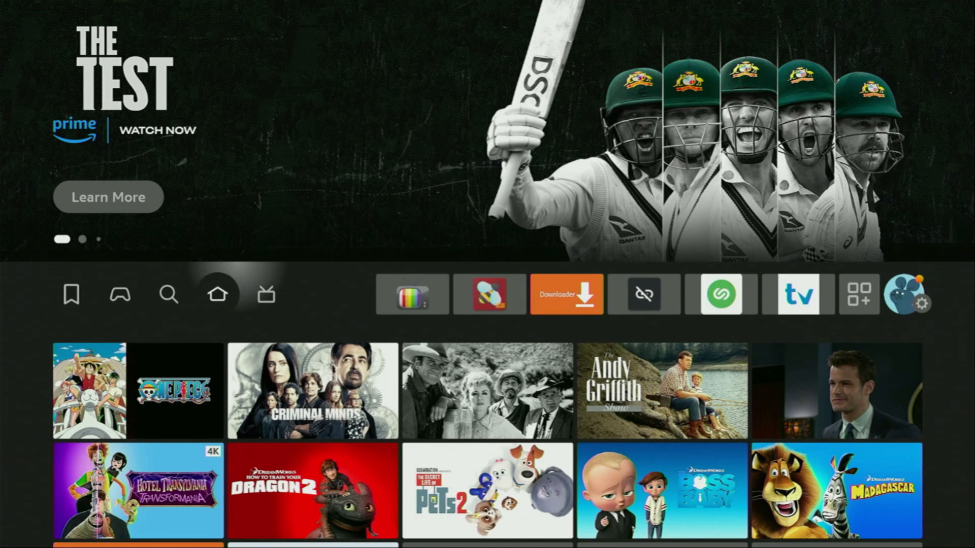
# Go to the Settings gear on the home bar, then into My Fire TV
pyautogui.click(911, 294)
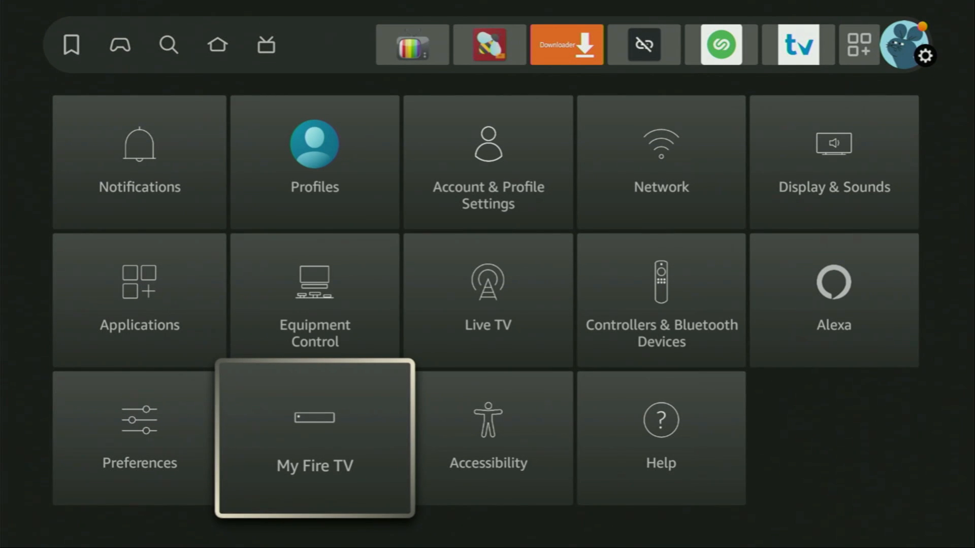
pyautogui.click(313, 438)
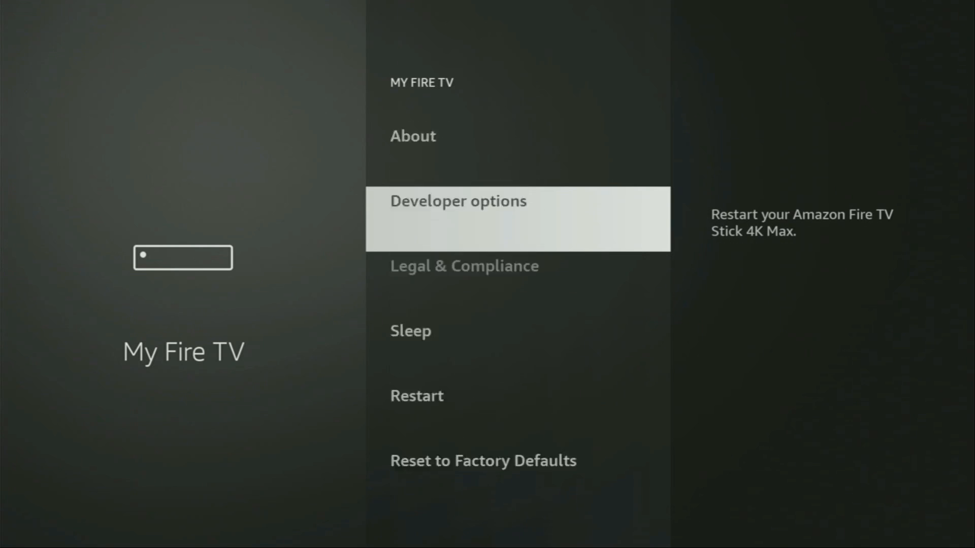
# Review Developer options' Install unknown apps list, confirming Downloader and AppLinked are ON
pyautogui.click(412, 135)
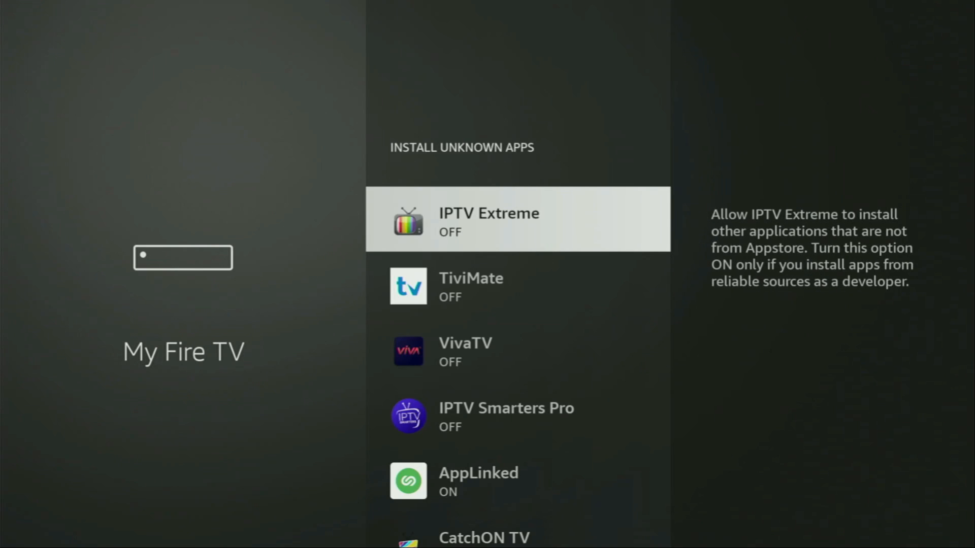
pyautogui.scroll(-3)
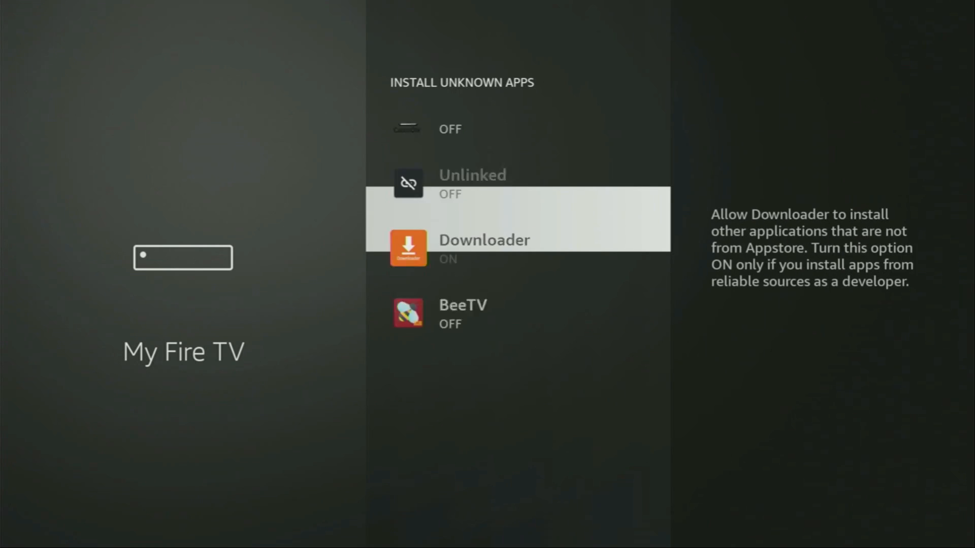
pyautogui.scroll(3)
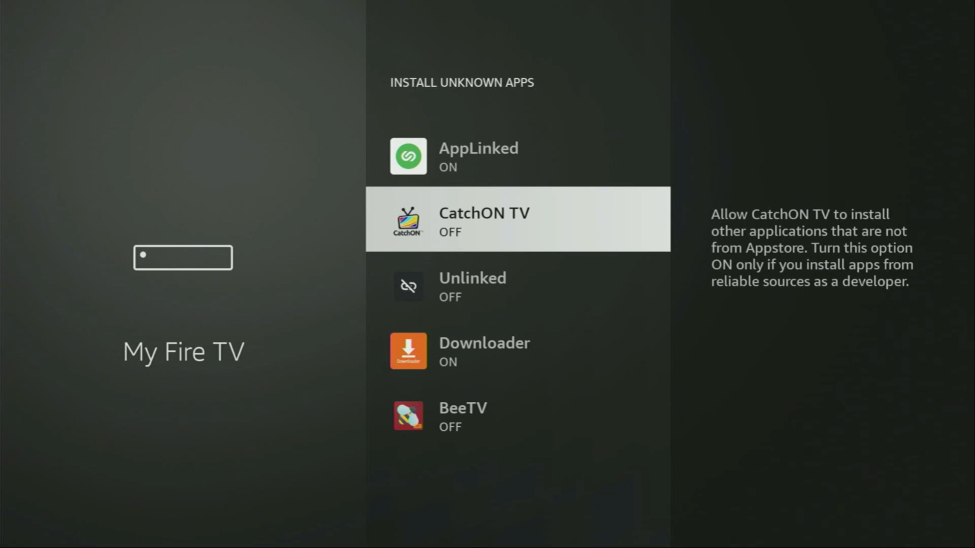
pyautogui.scroll(3)
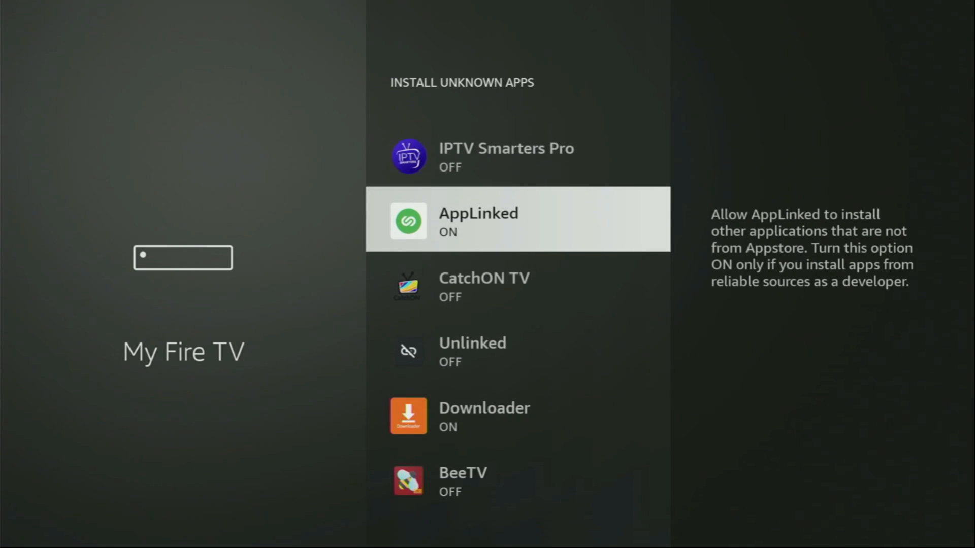
pyautogui.scroll(3)
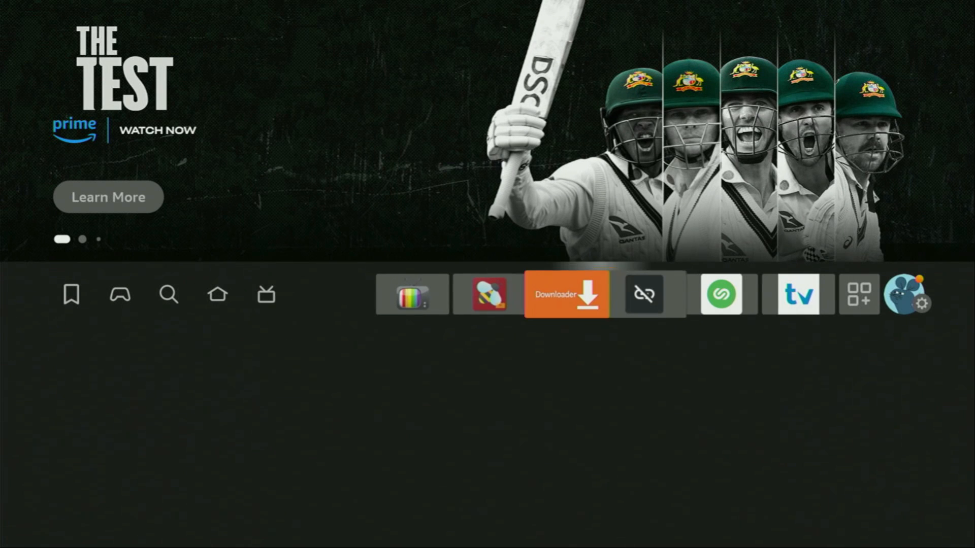
# Launch NordVPN from the full apps and channels grid
pyautogui.click(858, 294)
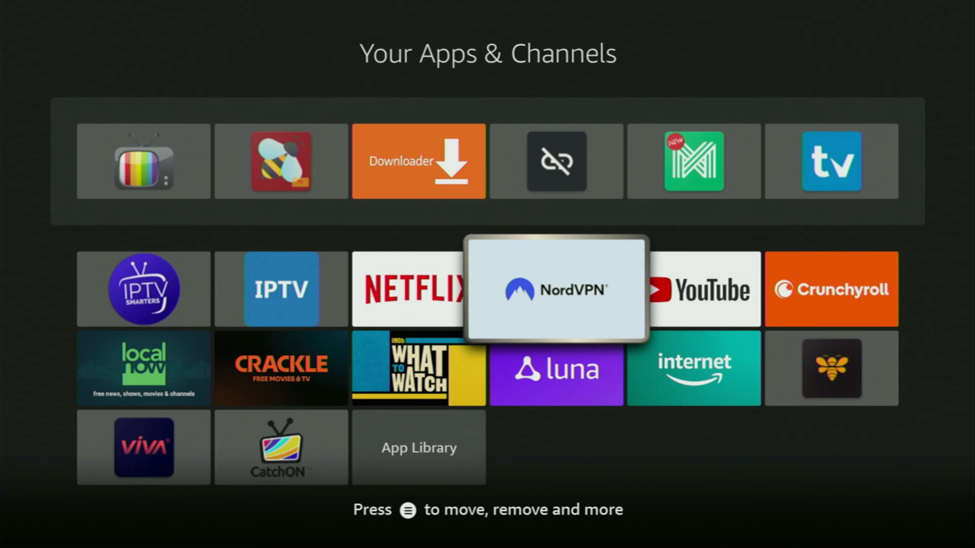
pyautogui.click(555, 288)
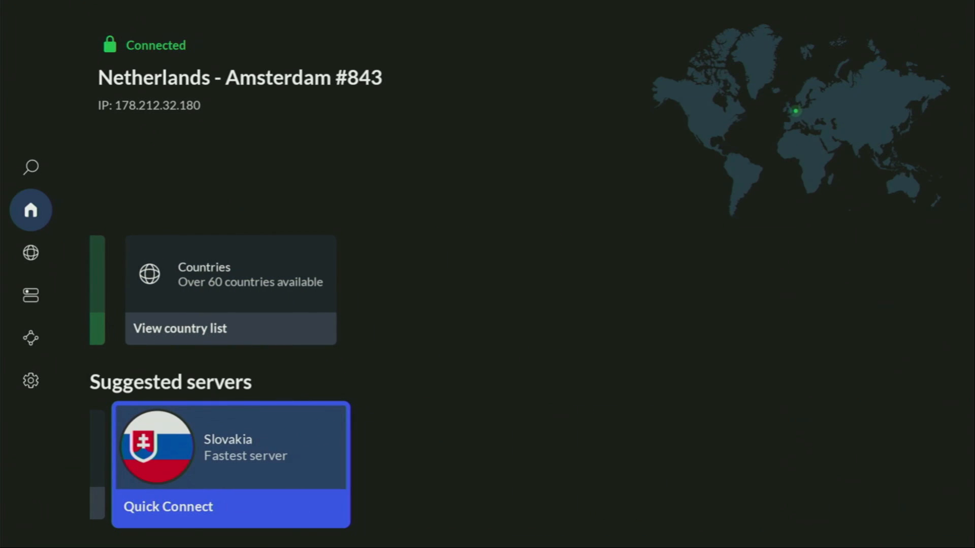
# Quick Connect to Singapore from NordVPN's Countries list and browse the countries
pyautogui.click(31, 252)
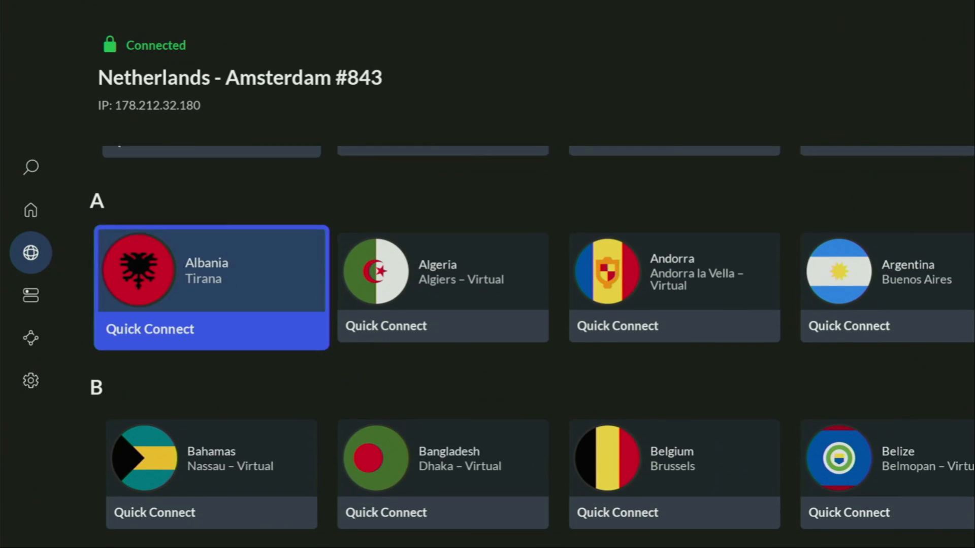
pyautogui.scroll(-3)
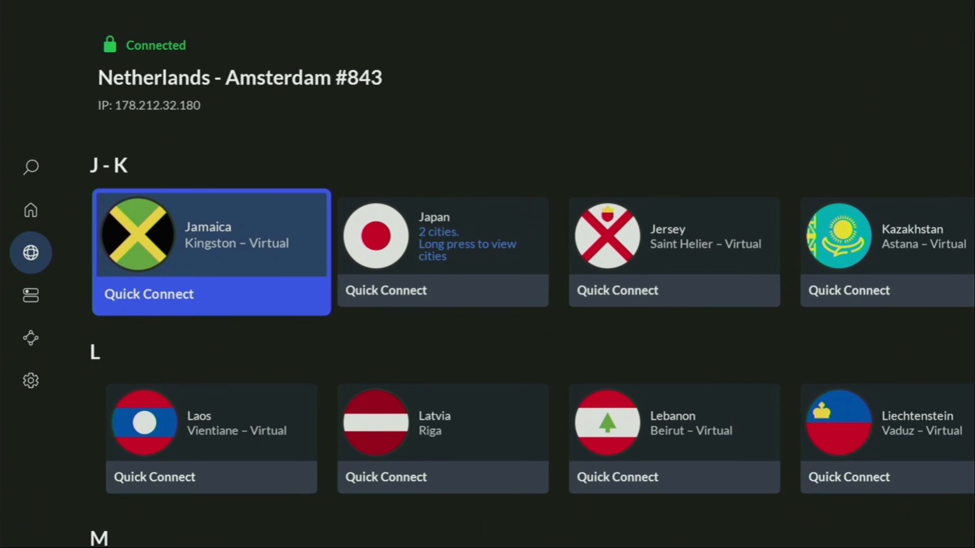
pyautogui.scroll(-3)
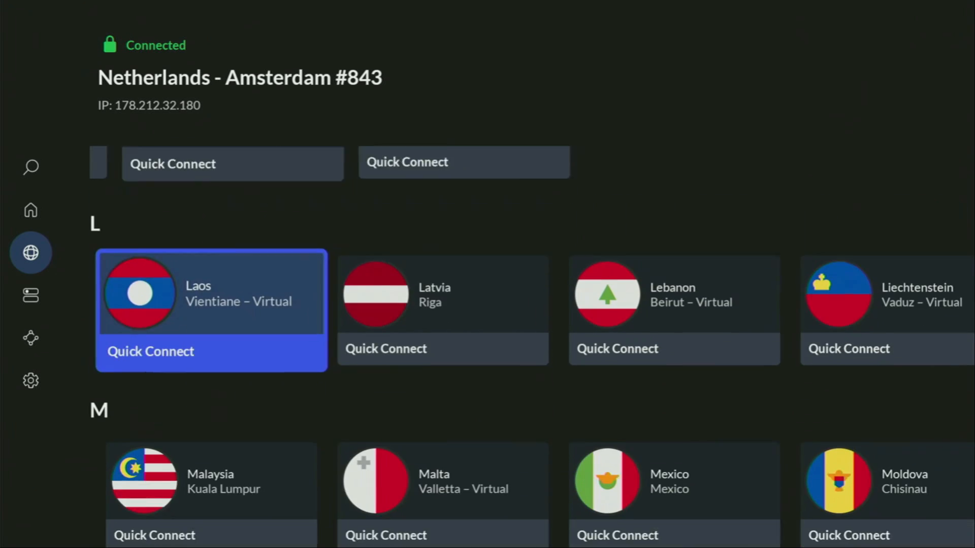
pyautogui.scroll(-3)
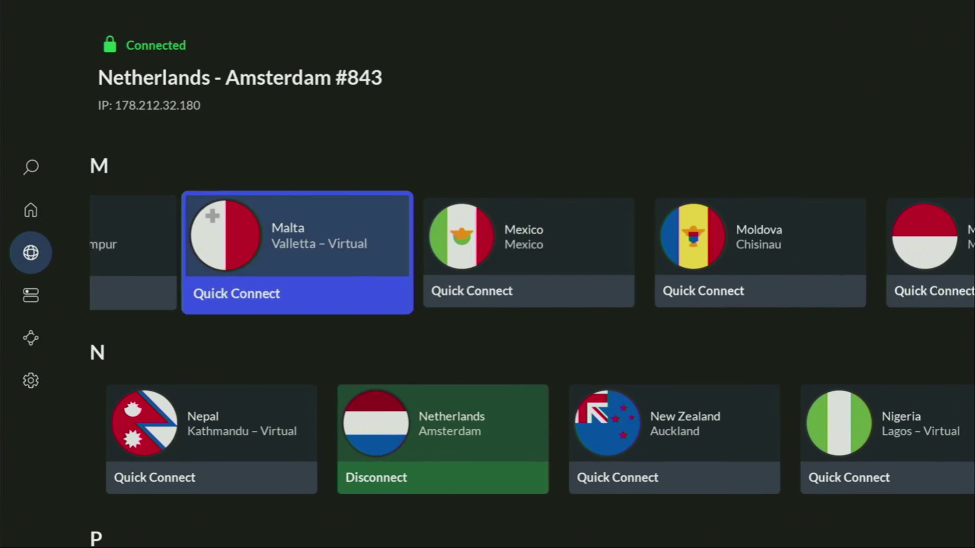
pyautogui.hscroll(3)
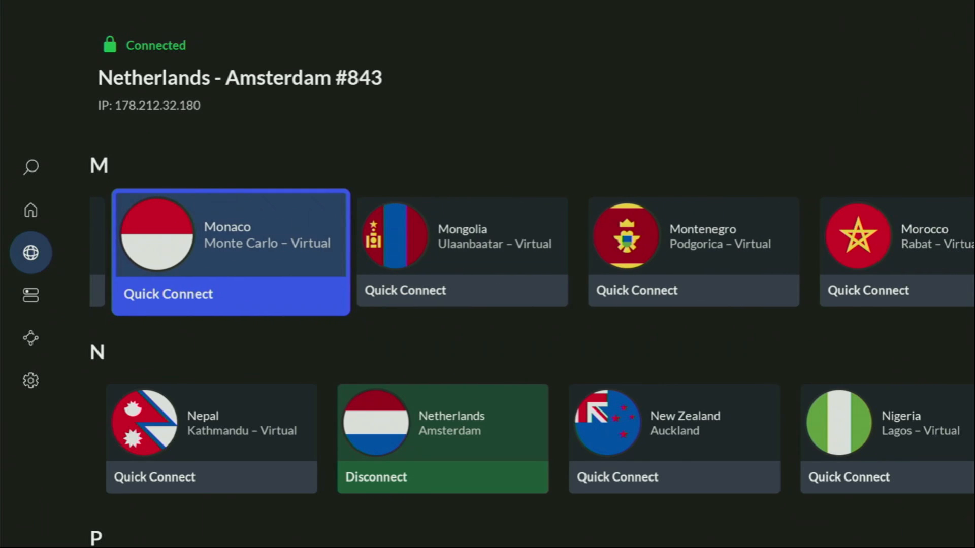
pyautogui.scroll(-3)
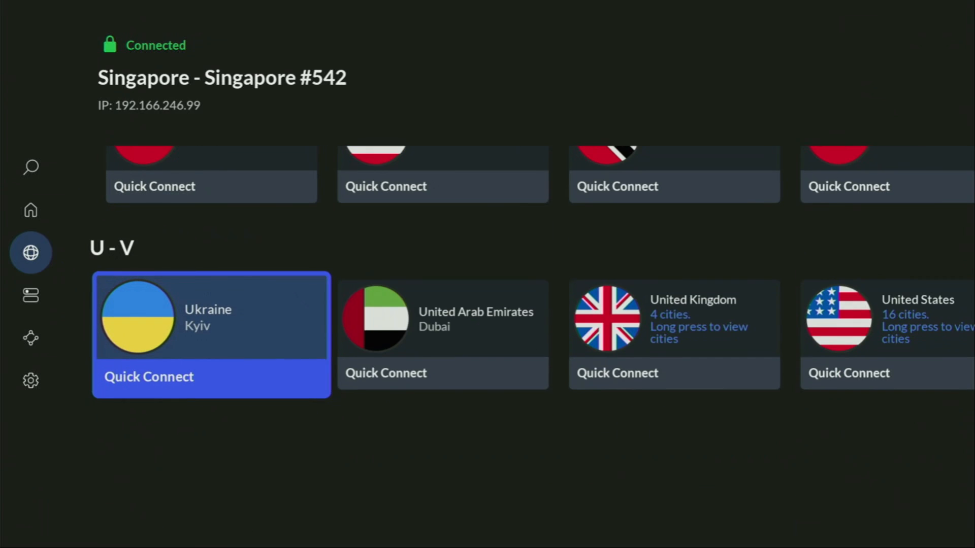
pyautogui.hscroll(3)
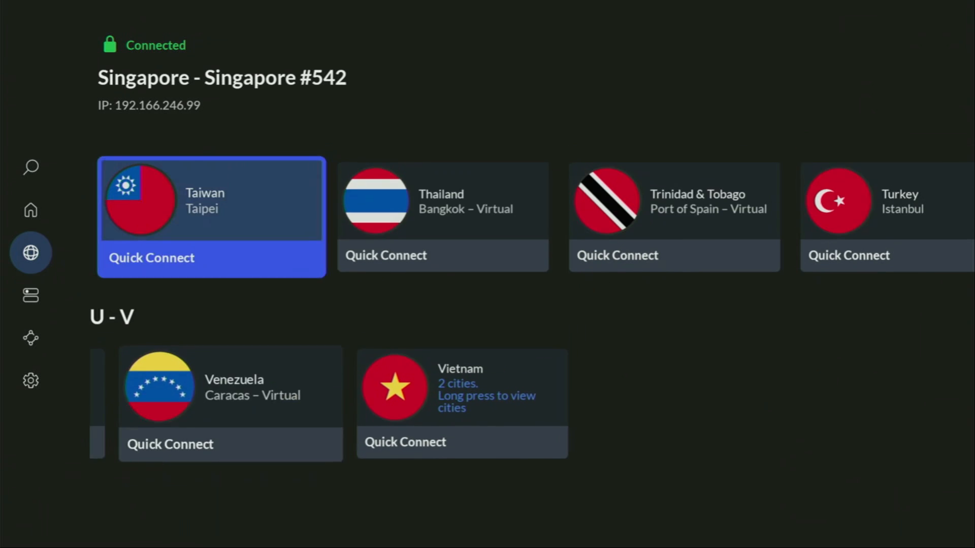
pyautogui.scroll(-3)
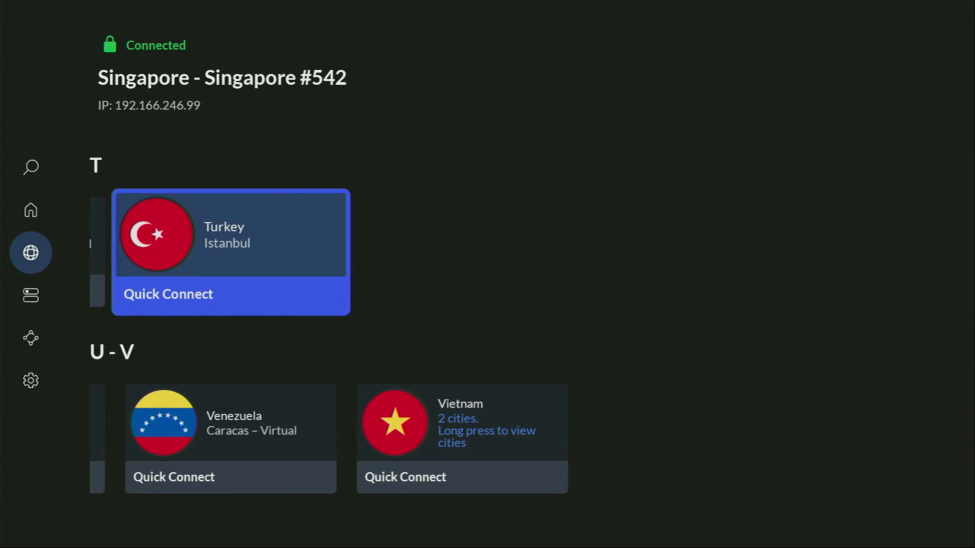
pyautogui.scroll(3)
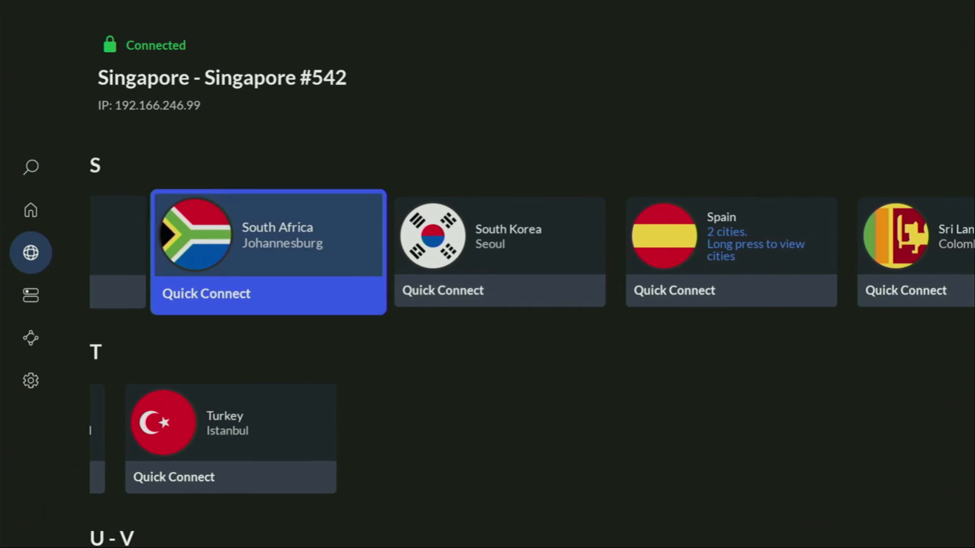
pyautogui.scroll(3)
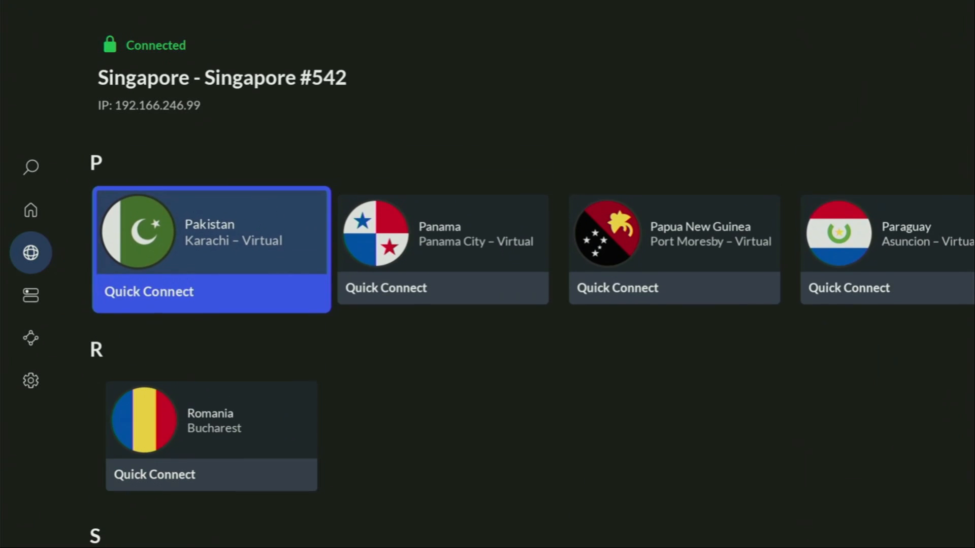
pyautogui.scroll(3)
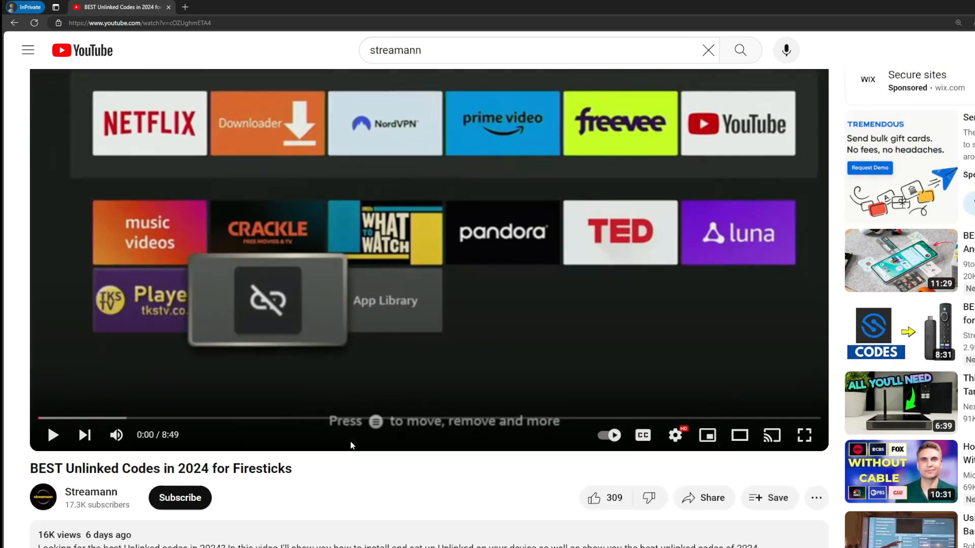
# Scroll to the pinned comment and highlight its topvpnoffer.com NordVPN offer link
pyautogui.scroll(-3)
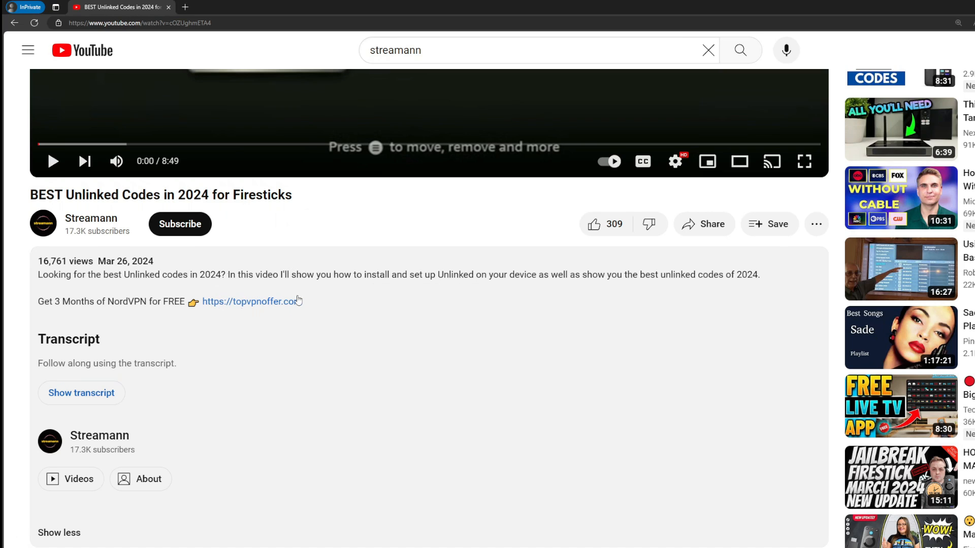
pyautogui.scroll(-3)
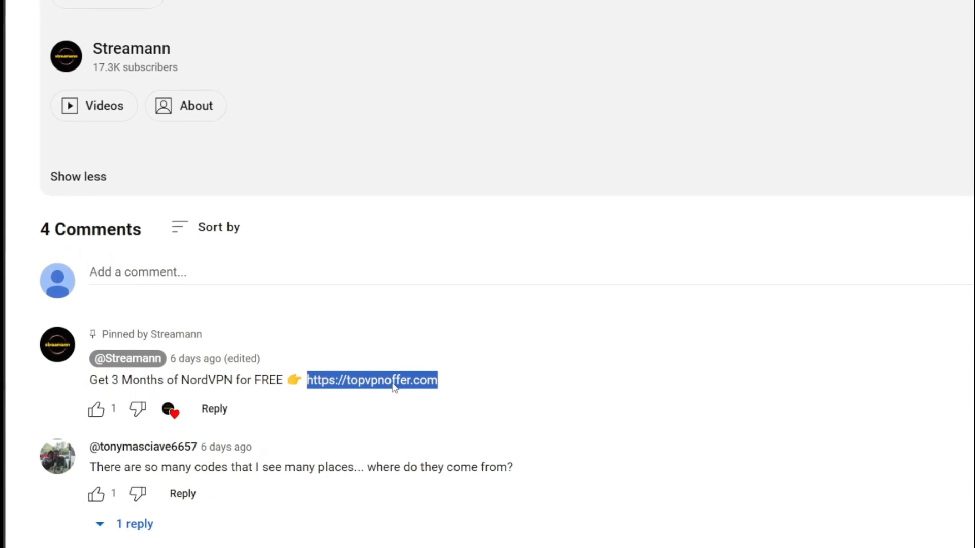
pyautogui.click(371, 379)
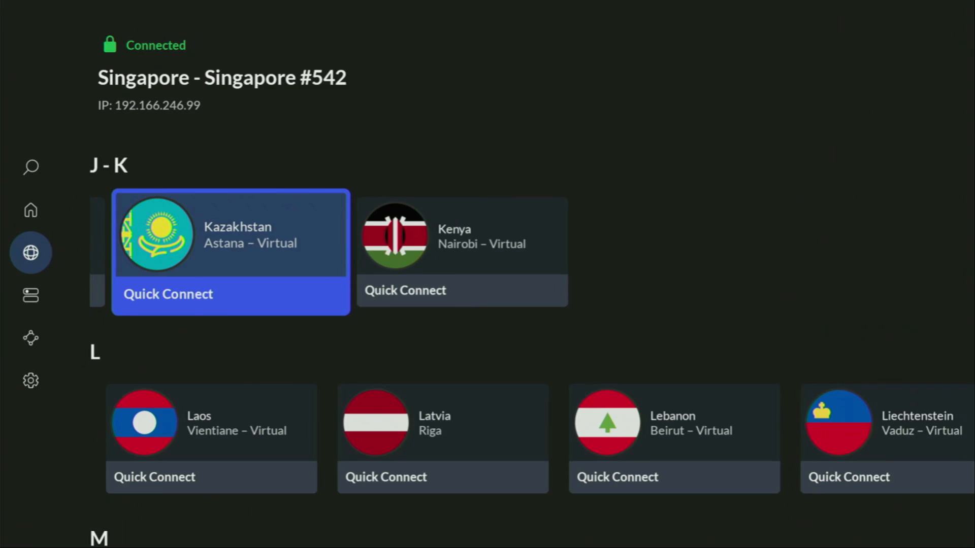
pyautogui.scroll(3)
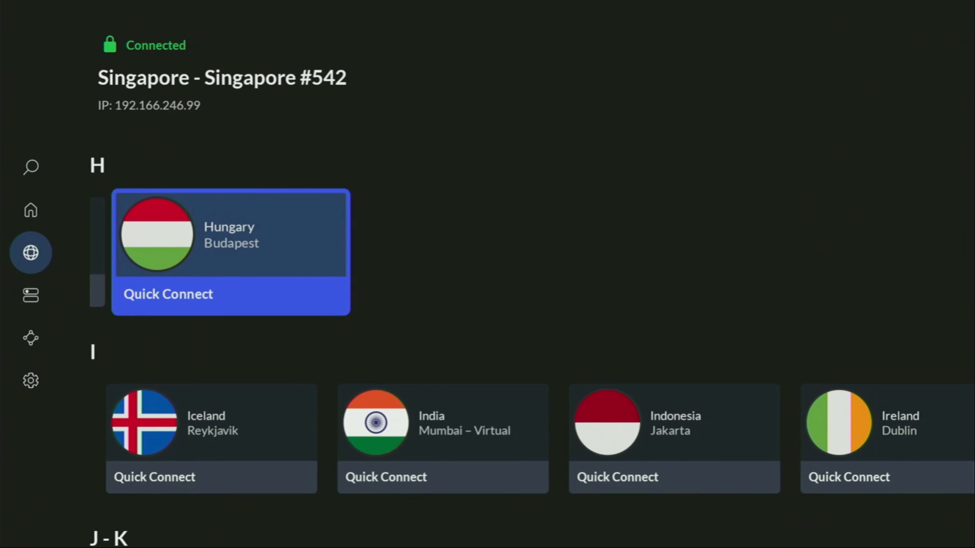
pyautogui.scroll(3)
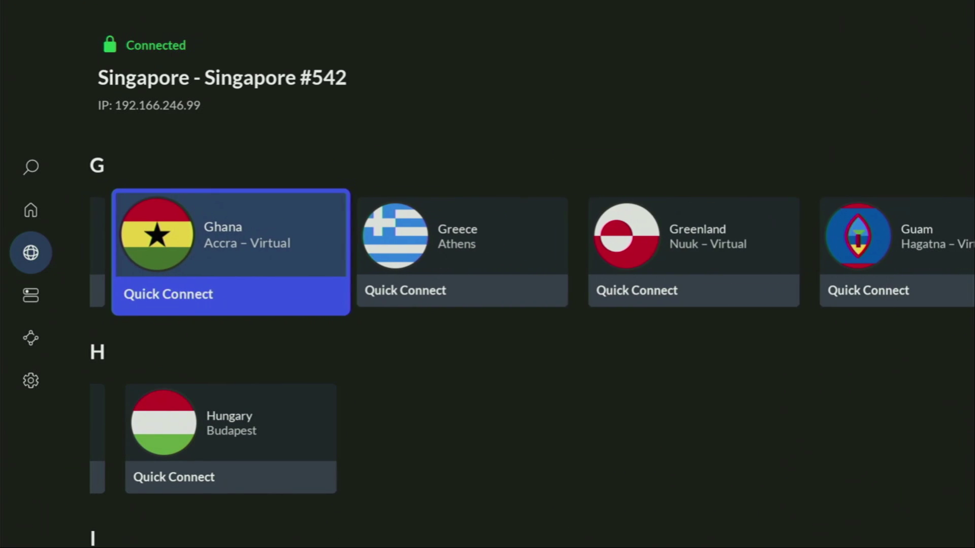
pyautogui.scroll(3)
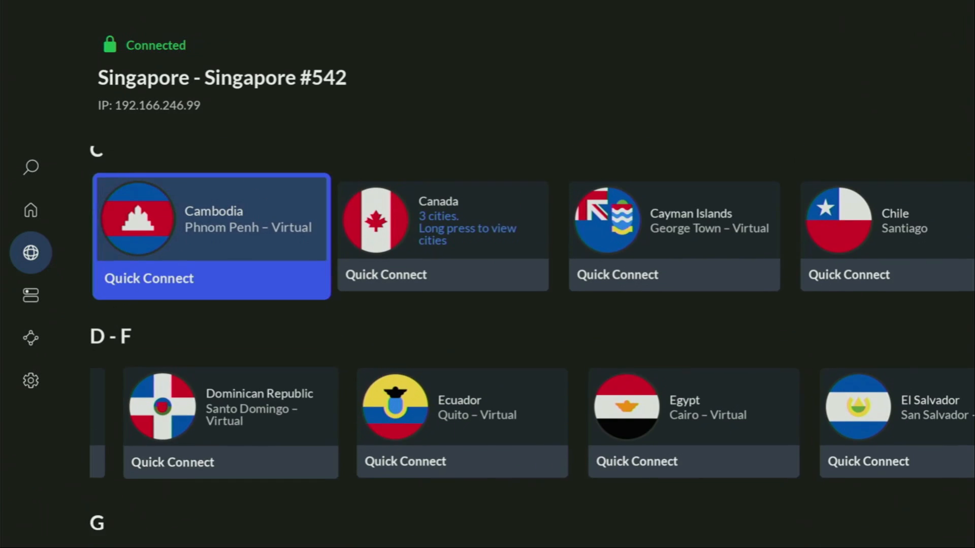
pyautogui.scroll(3)
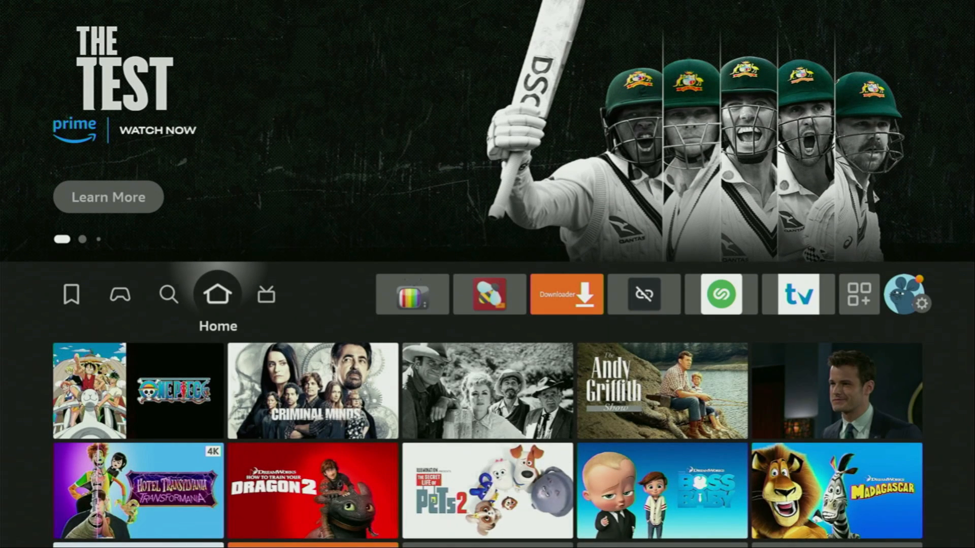
# Launch Downloader from the home row and submit code 28907 in its URL box
pyautogui.click(565, 294)
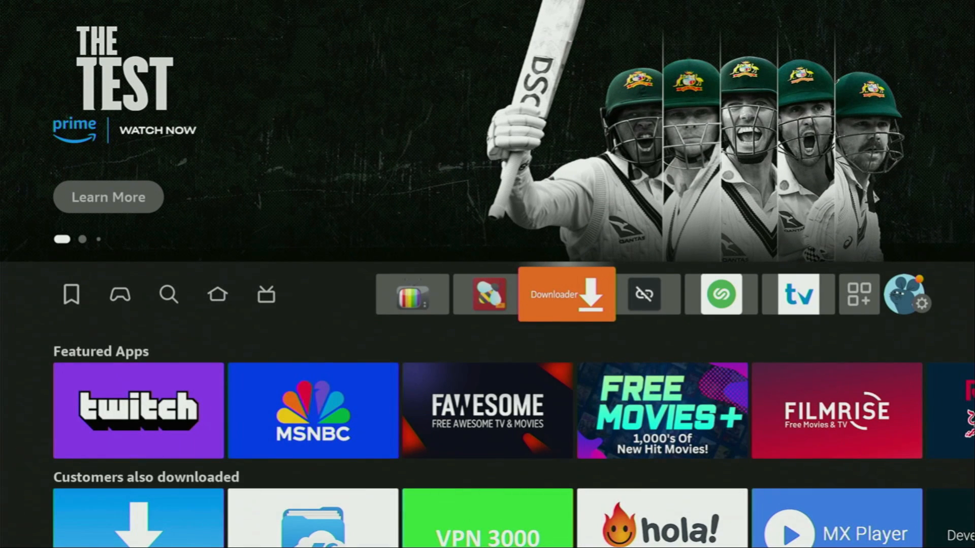
pyautogui.click(566, 294)
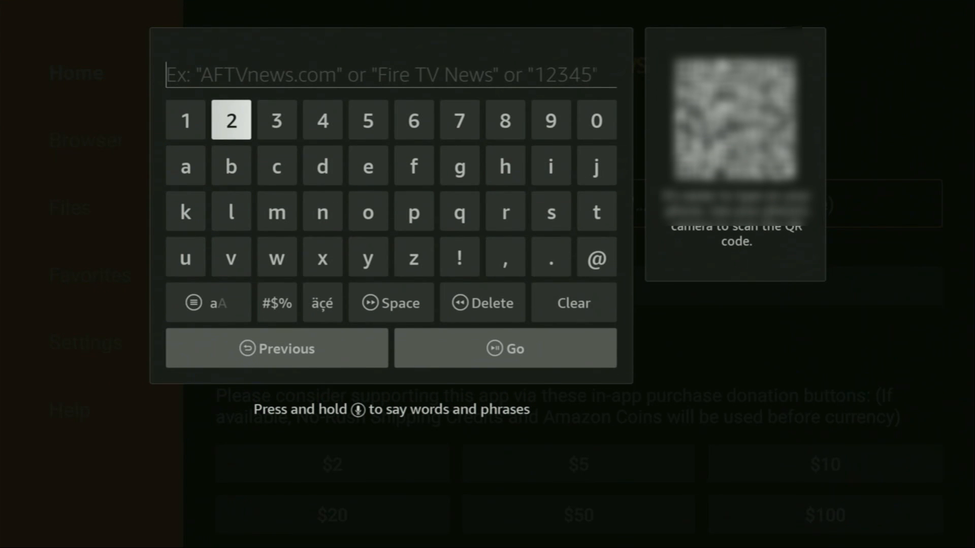
pyautogui.click(504, 120)
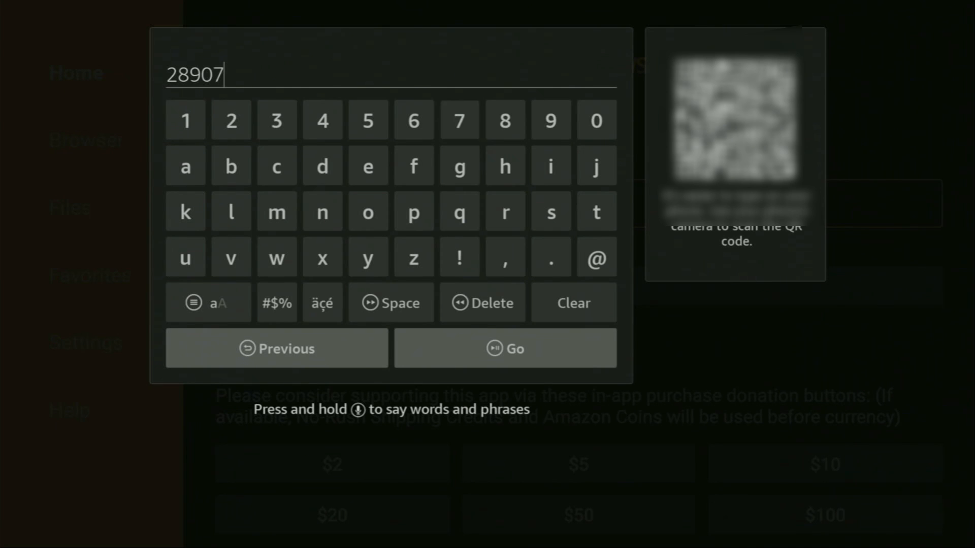
pyautogui.moveTo(459, 120)
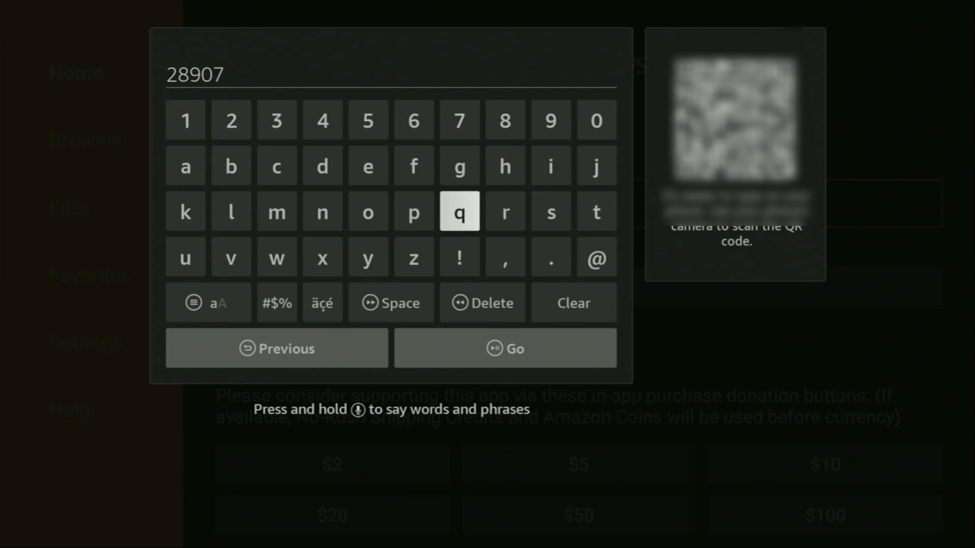
pyautogui.moveTo(505, 348)
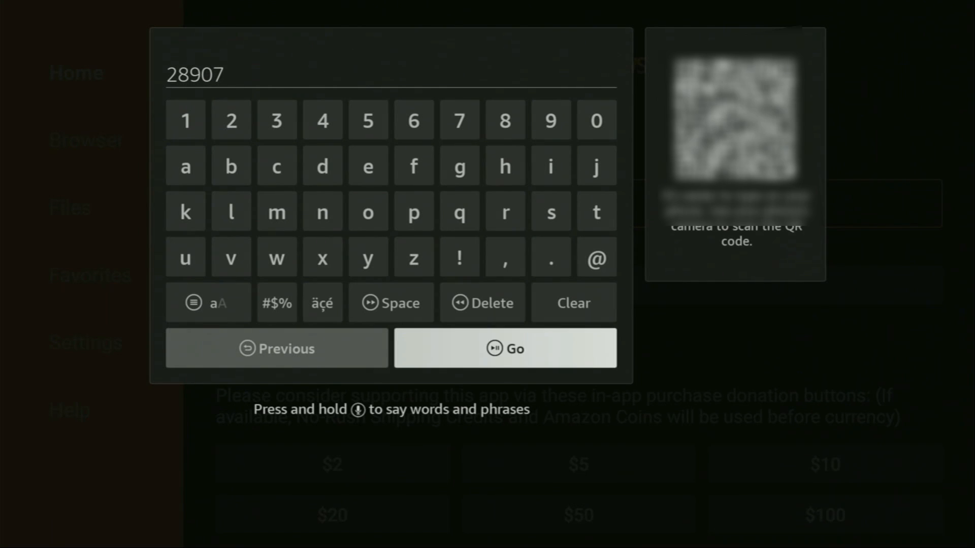
pyautogui.click(504, 348)
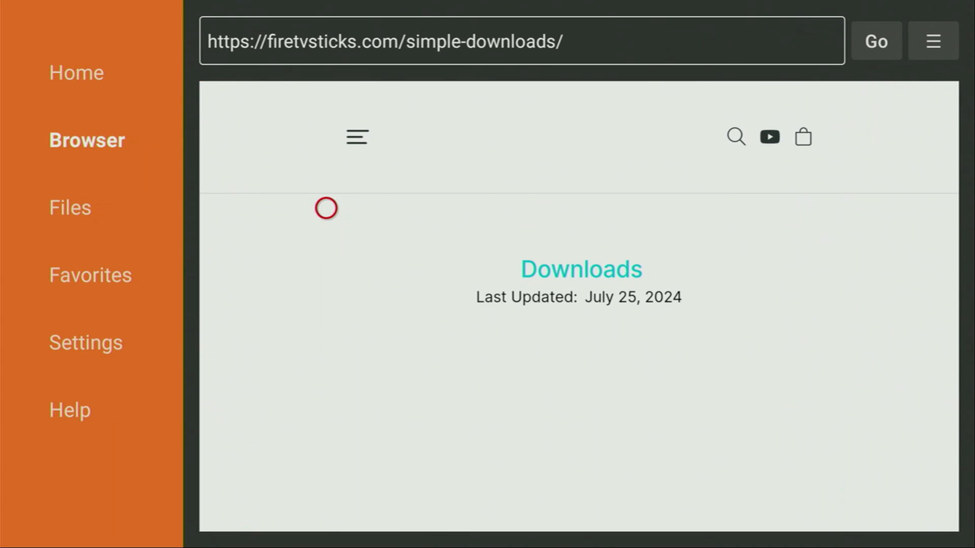
# Go through App Stores to the APKTime download page, dismissing the ad pop-up
pyautogui.scroll(-3)
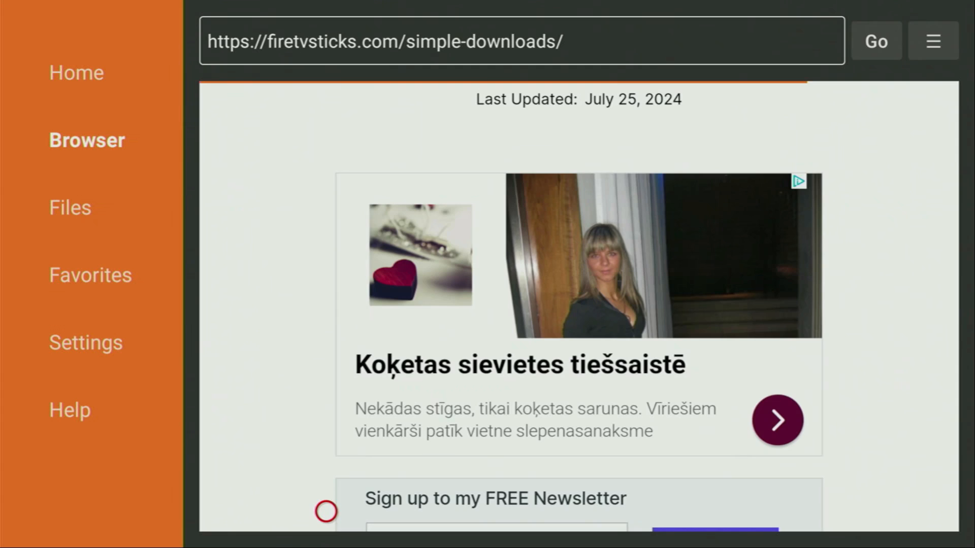
pyautogui.scroll(-3)
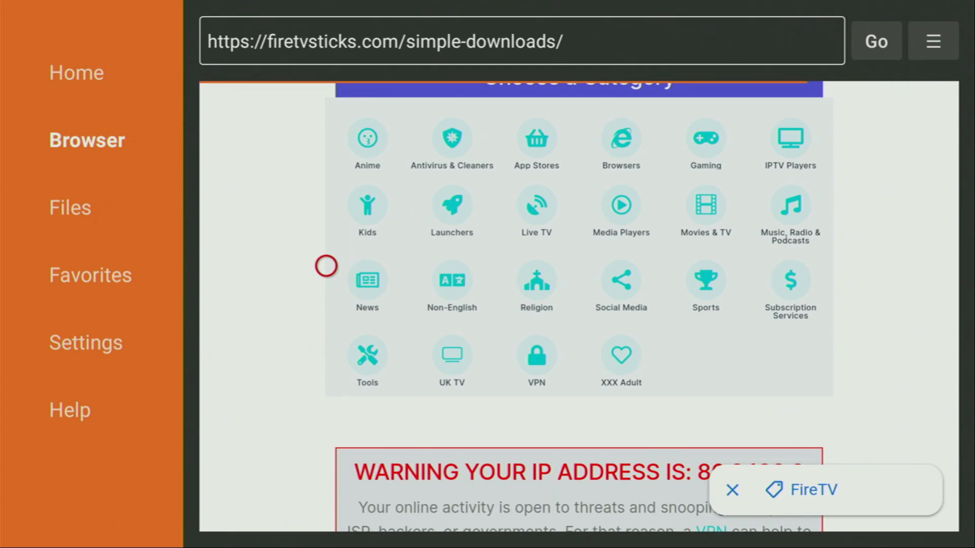
pyautogui.moveTo(411, 266)
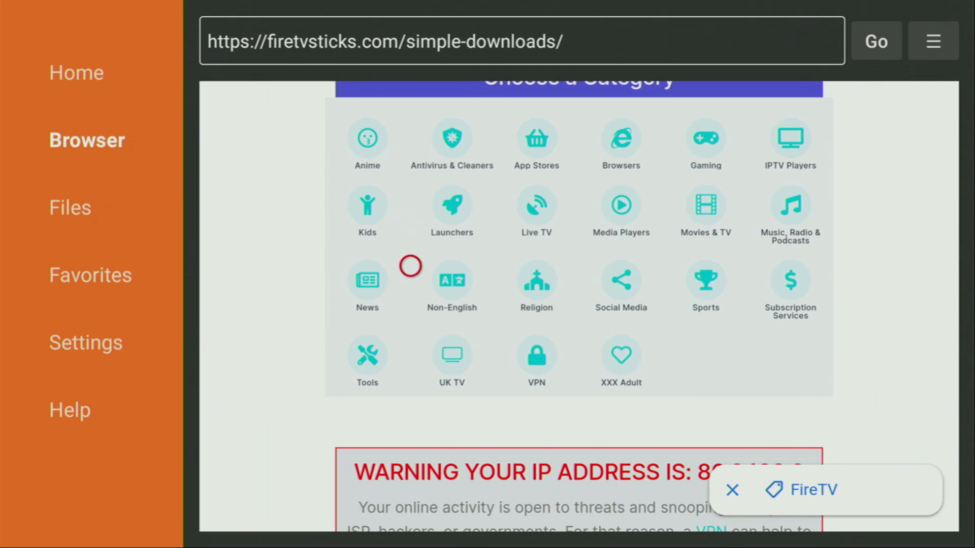
pyautogui.moveTo(521, 154)
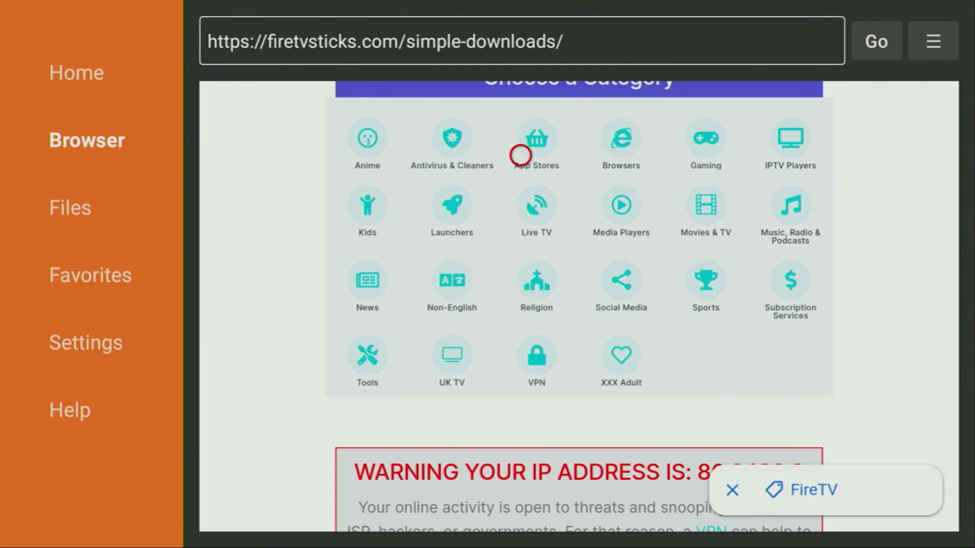
pyautogui.moveTo(544, 131)
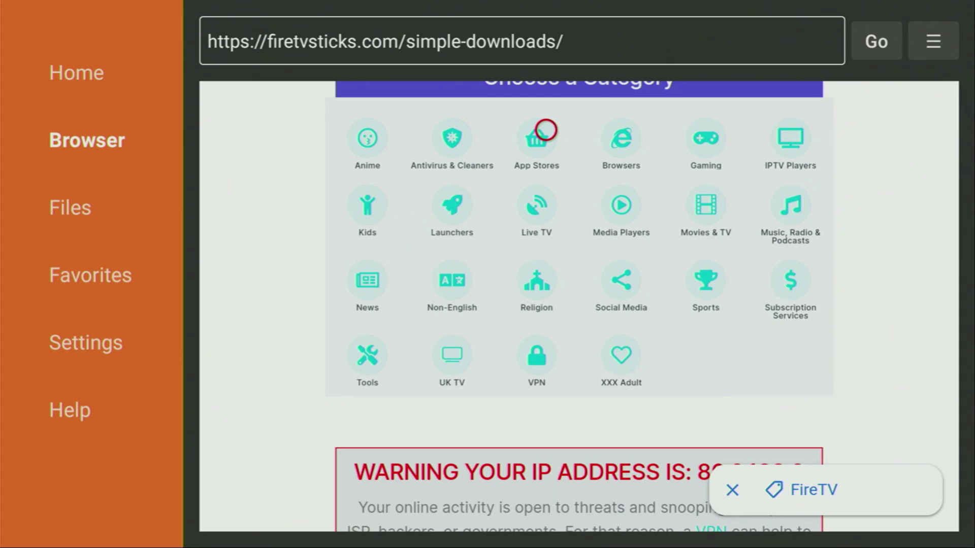
pyautogui.click(536, 136)
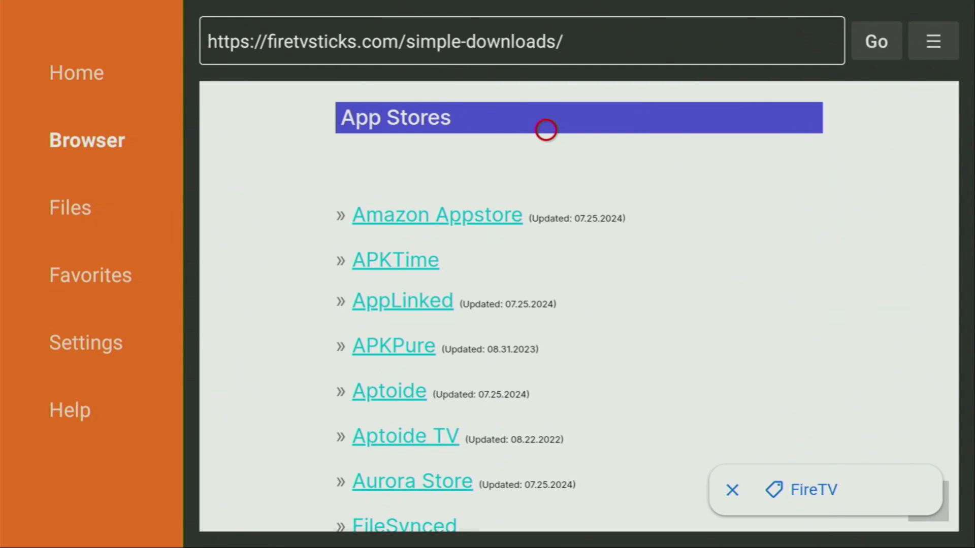
pyautogui.moveTo(546, 240)
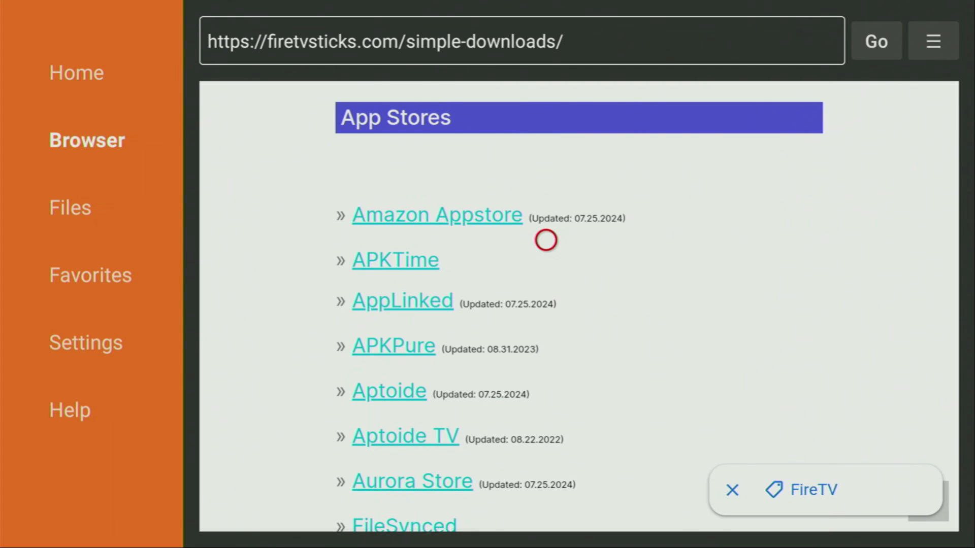
pyautogui.moveTo(504, 275)
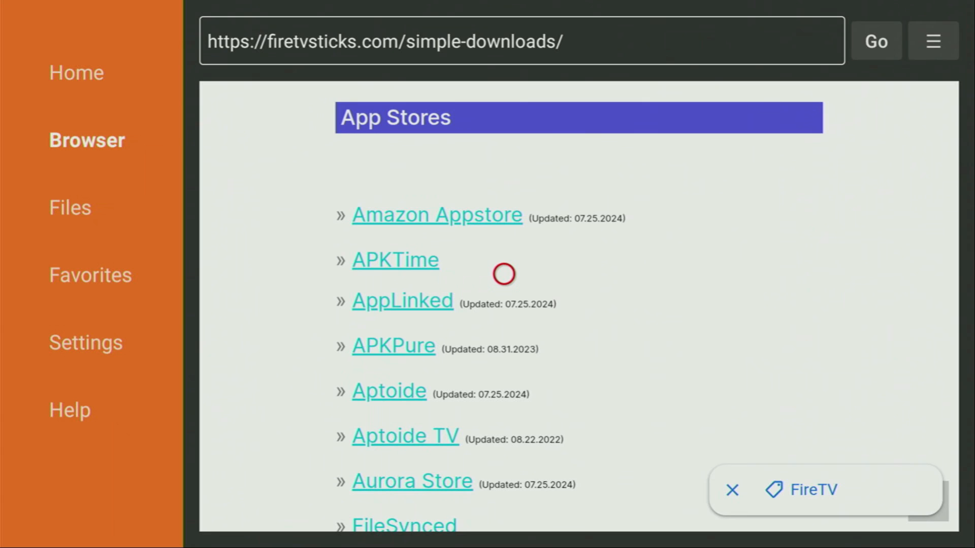
pyautogui.moveTo(401, 273)
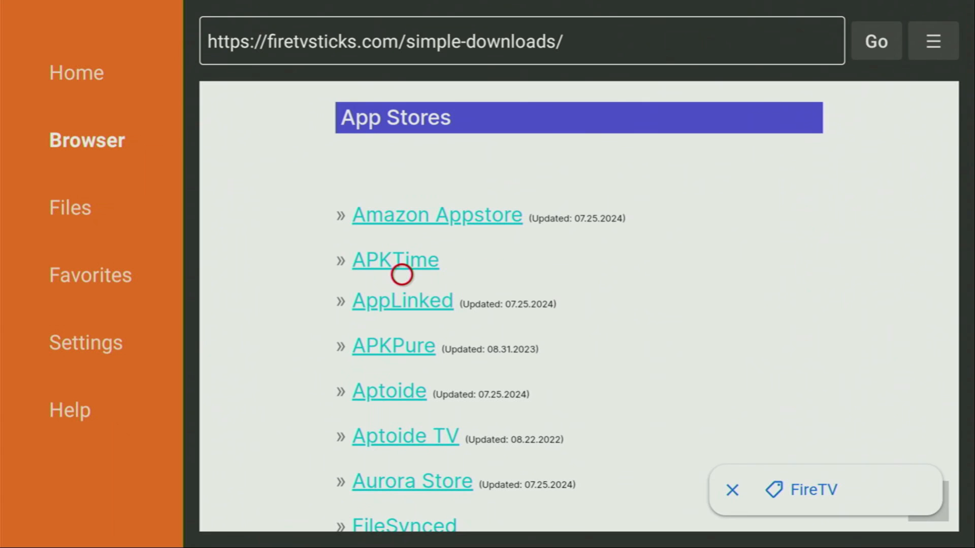
pyautogui.moveTo(401, 266)
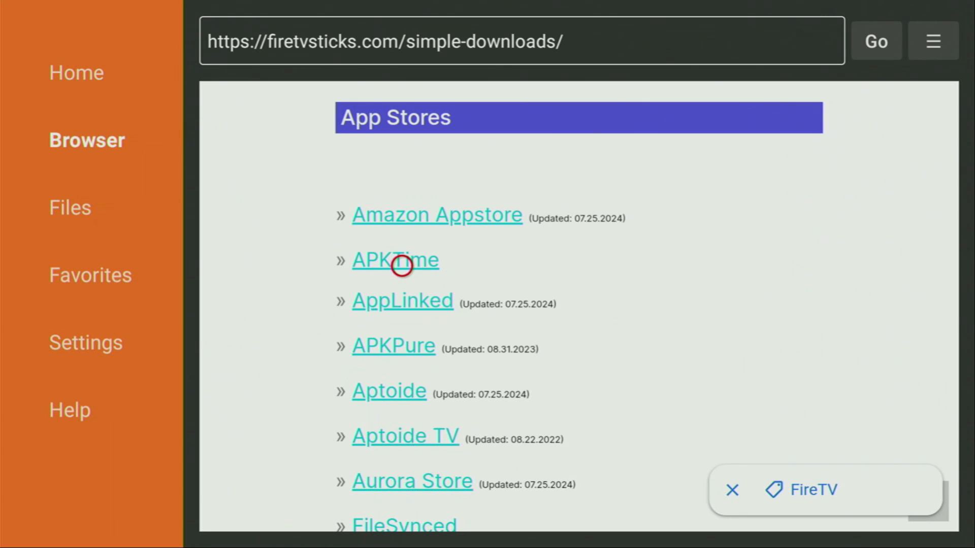
pyautogui.click(395, 260)
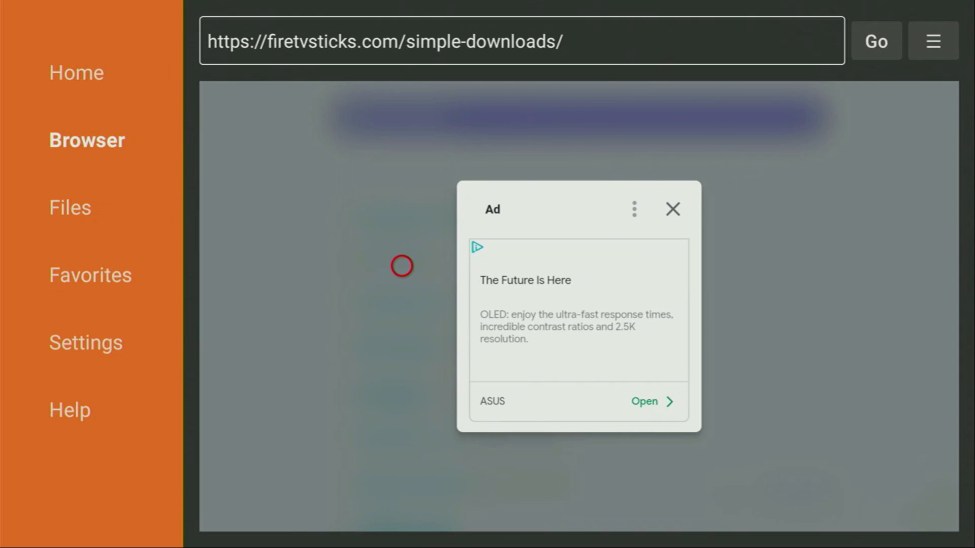
pyautogui.moveTo(698, 215)
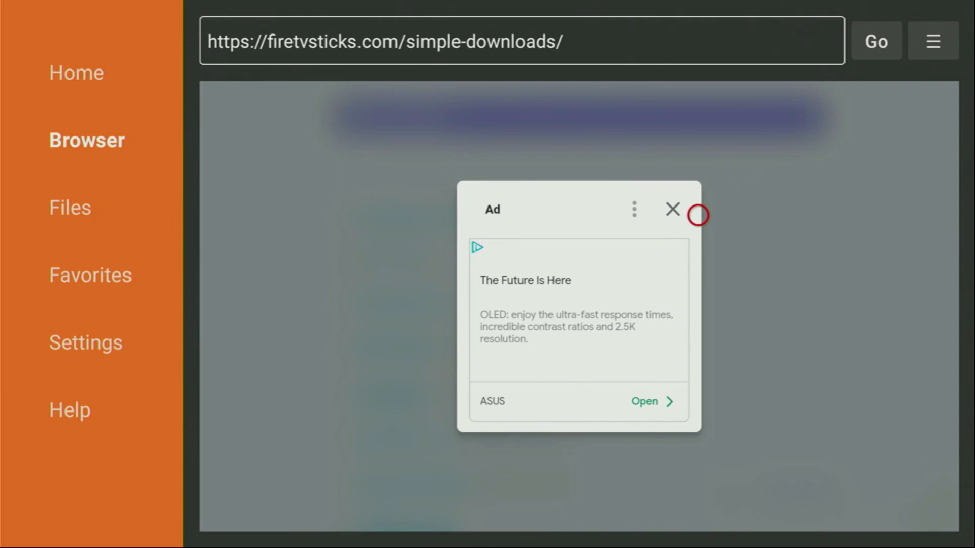
pyautogui.moveTo(672, 211)
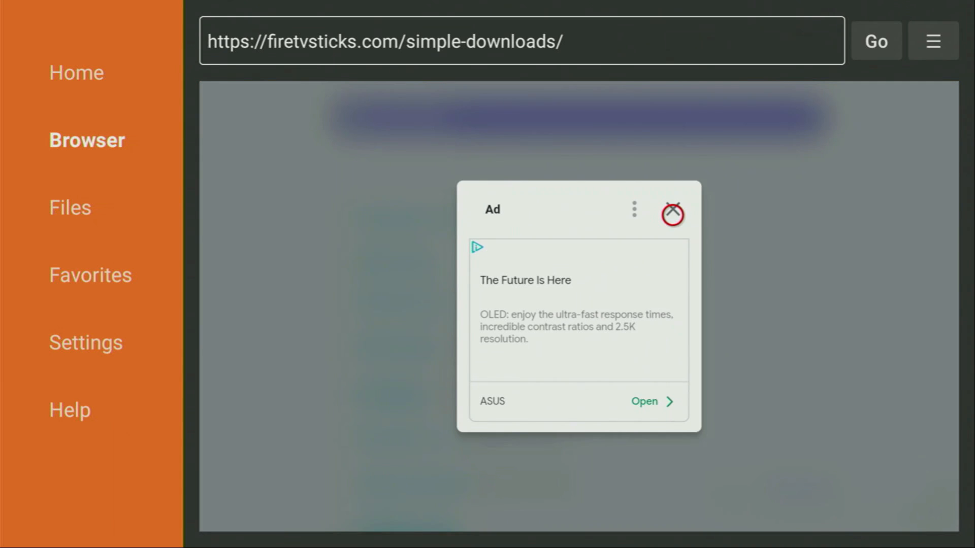
pyautogui.click(672, 214)
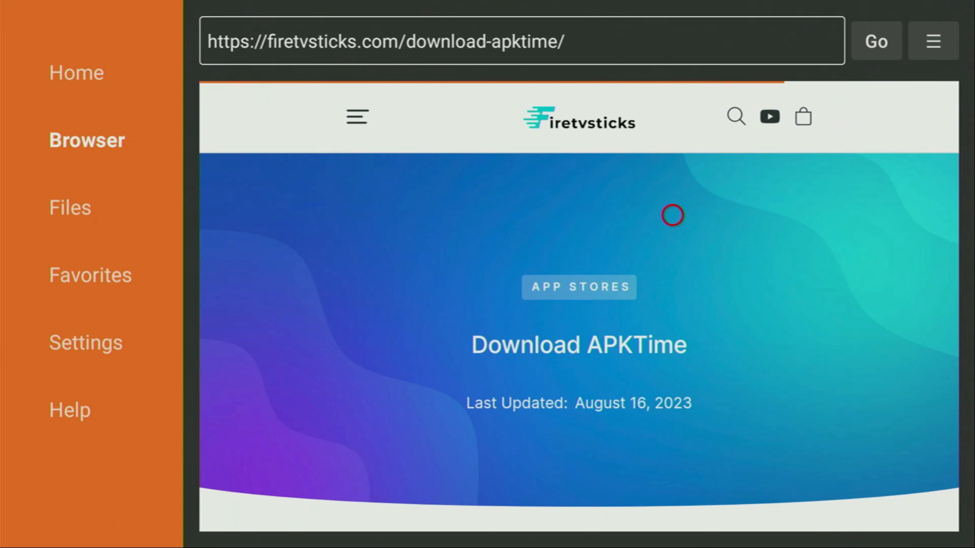
# Download APKTime-v2.2.apk, then delete the installer file and confirm
pyautogui.scroll(-3)
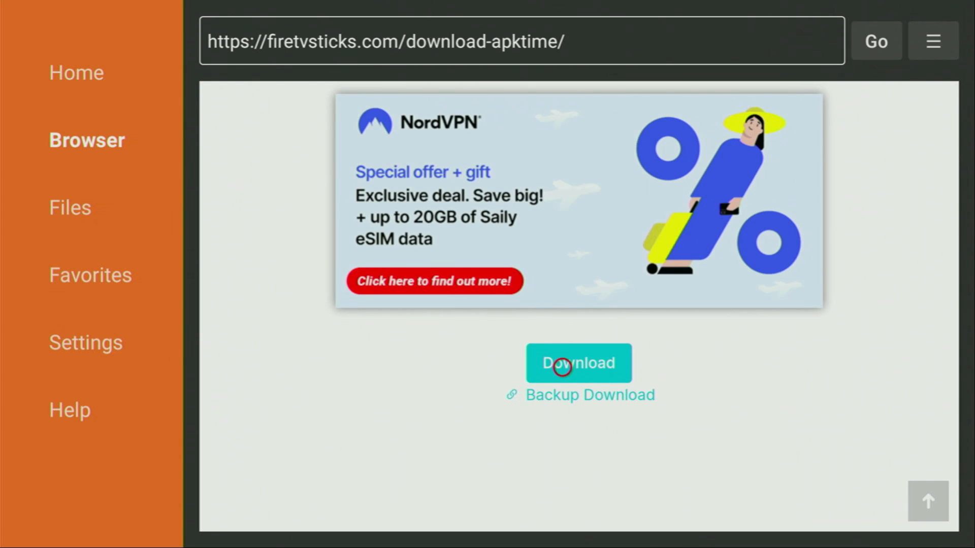
pyautogui.click(578, 363)
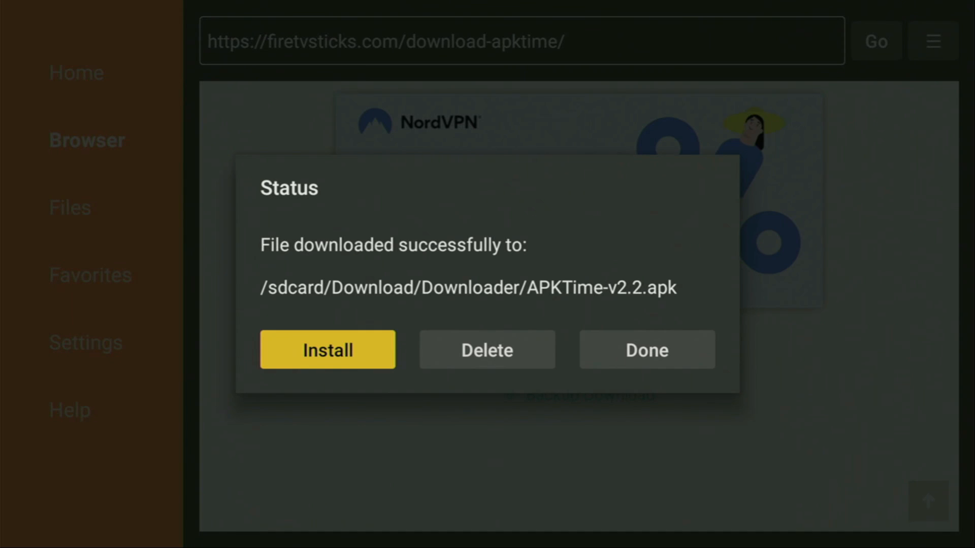
pyautogui.click(486, 350)
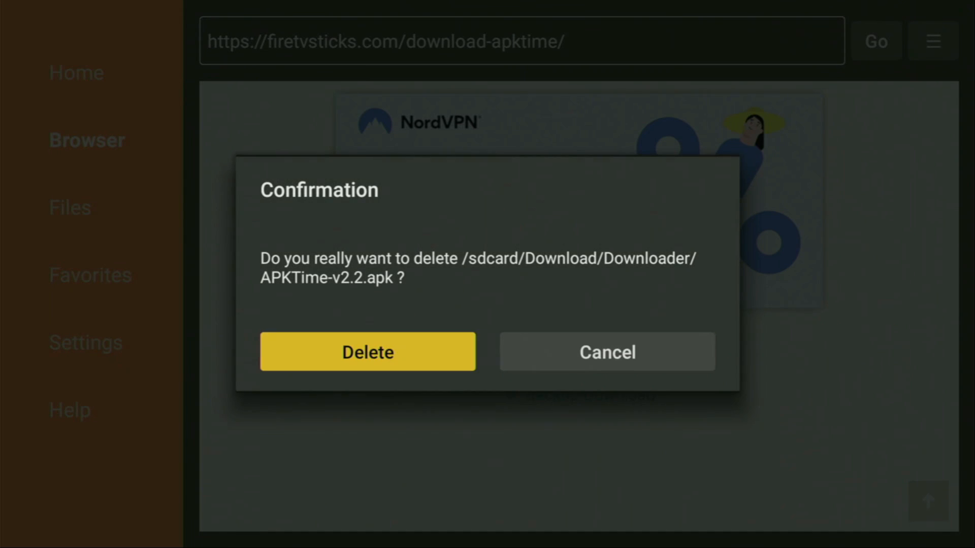
pyautogui.click(367, 351)
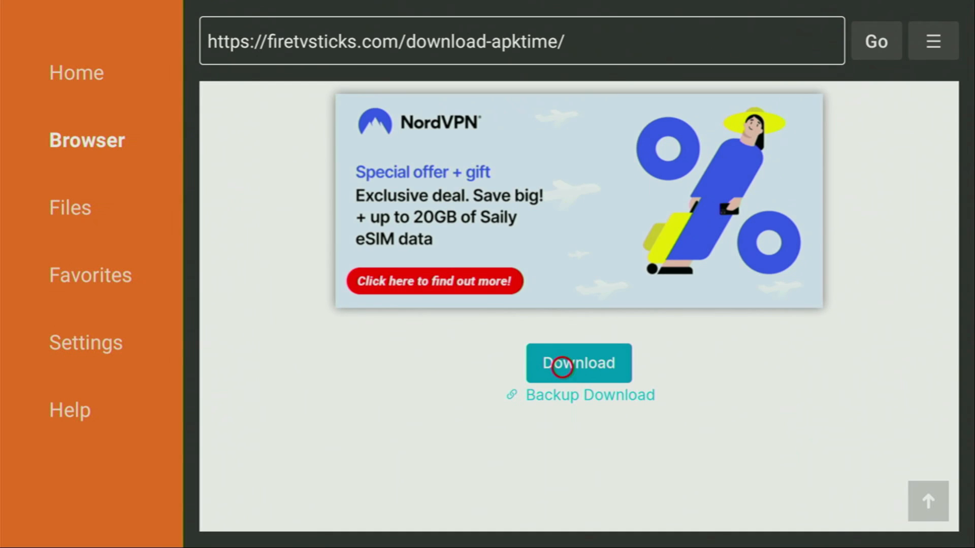
pyautogui.moveTo(563, 384)
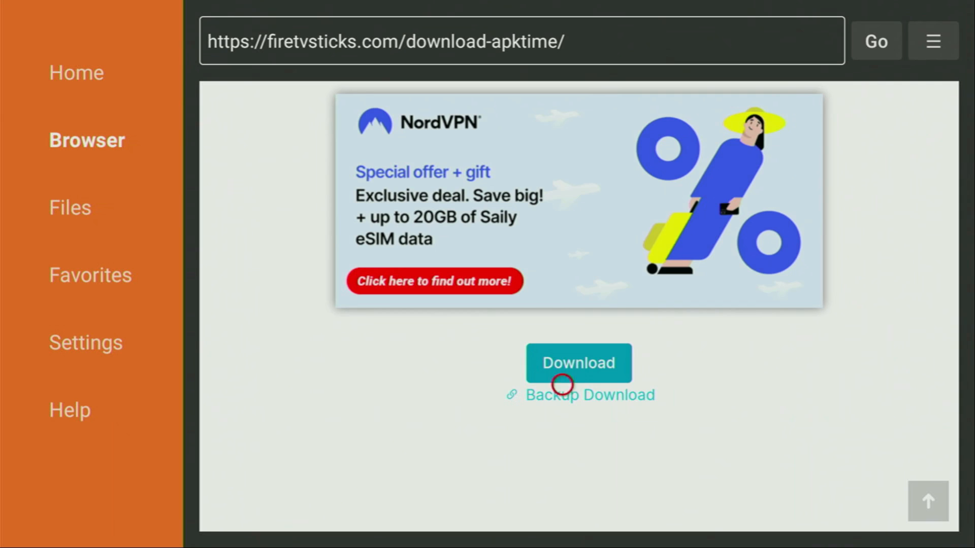
pyautogui.moveTo(562, 511)
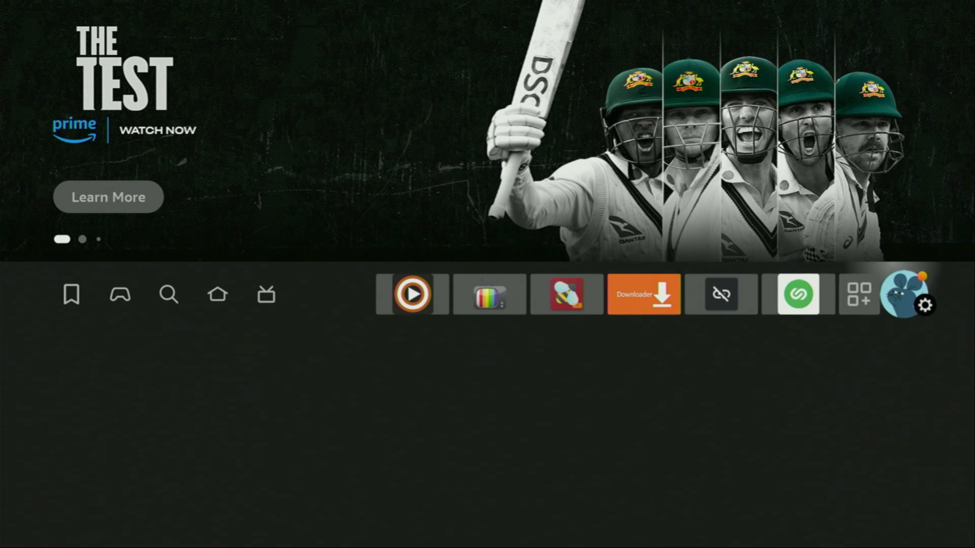
pyautogui.click(925, 306)
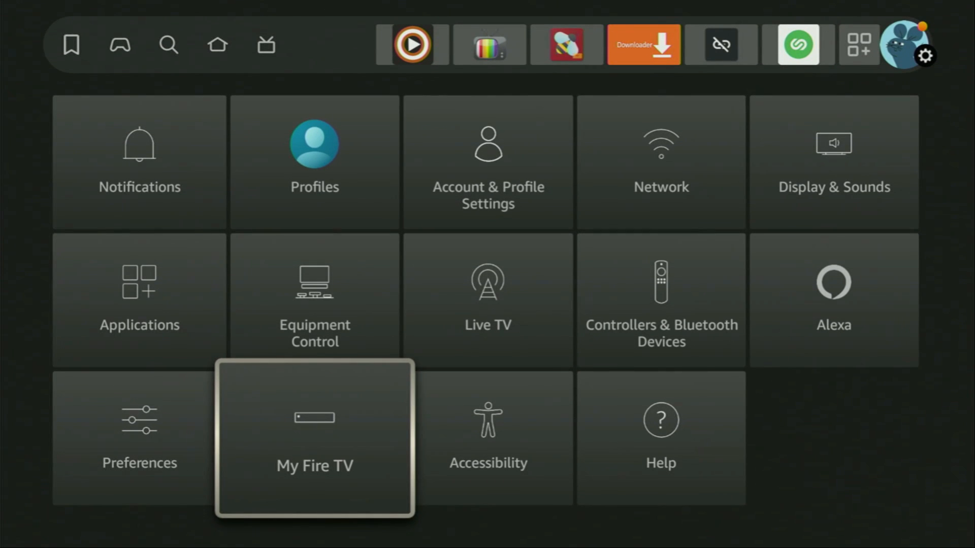
pyautogui.click(315, 438)
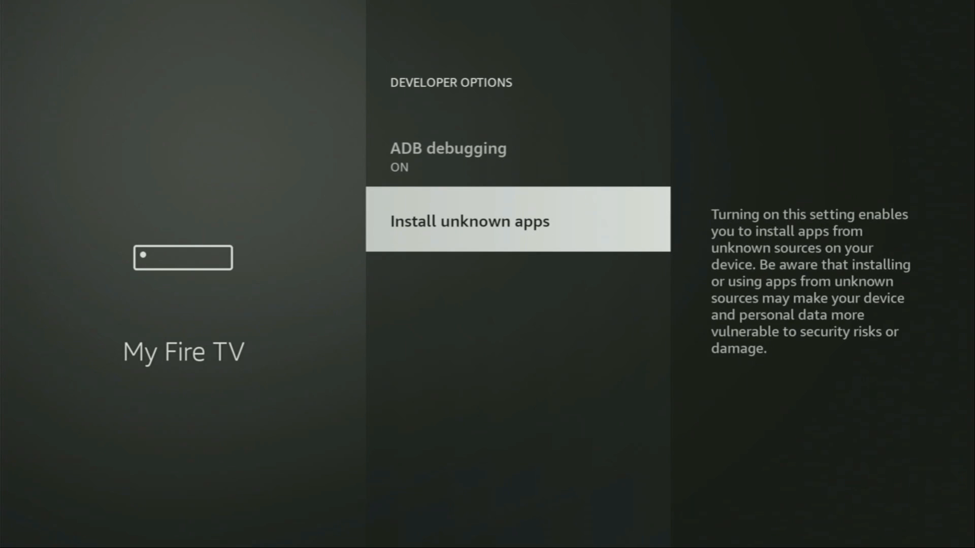
pyautogui.click(469, 221)
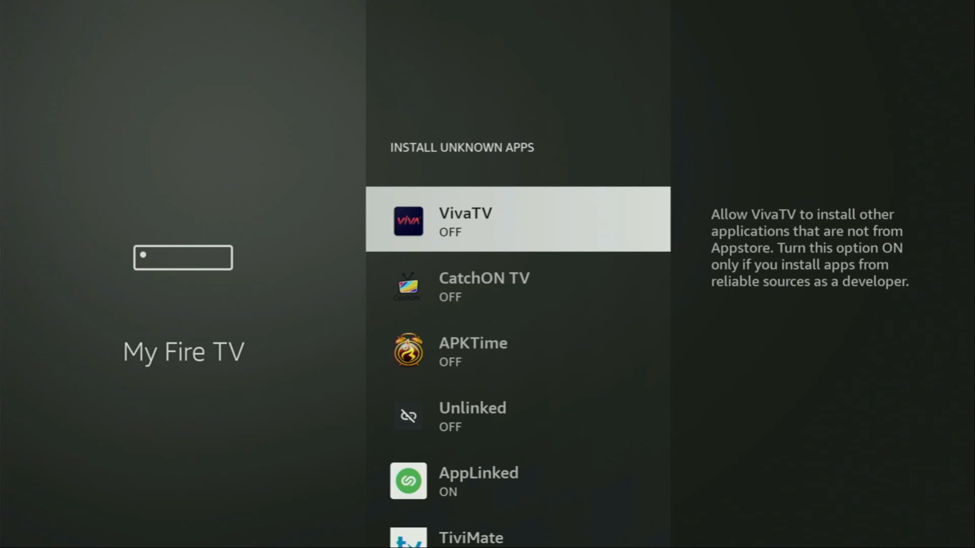
pyautogui.scroll(-3)
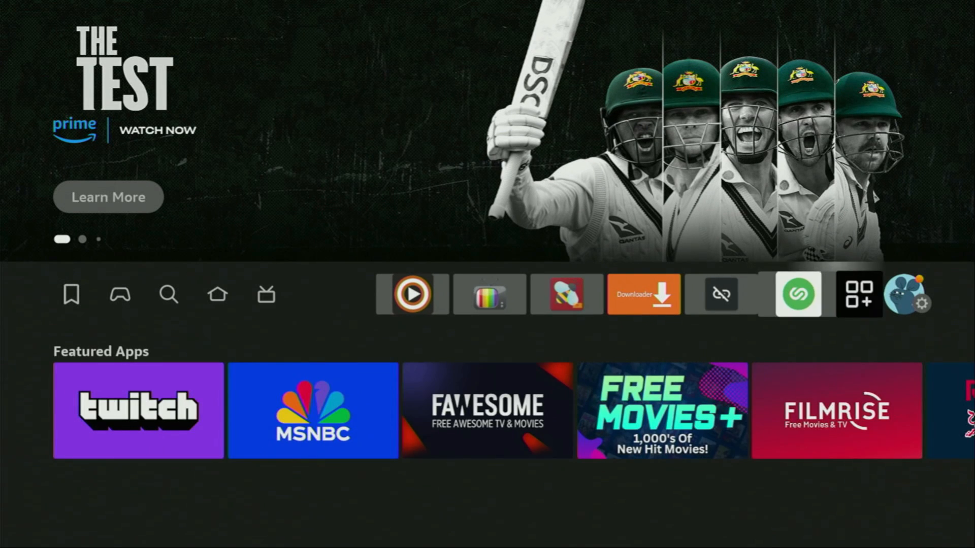
# Bring APKTime to the first slot in the apps grid and launch it
pyautogui.click(858, 294)
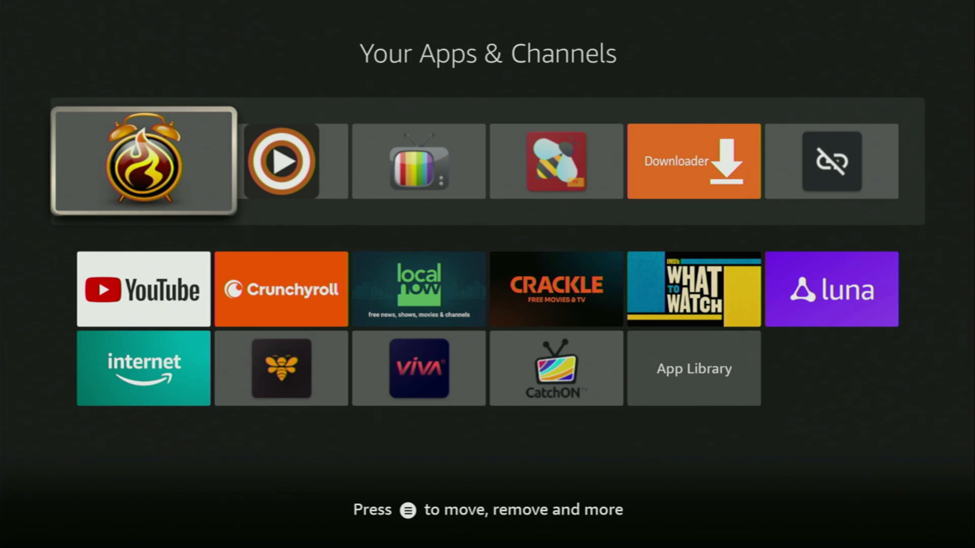
pyautogui.scroll(-3)
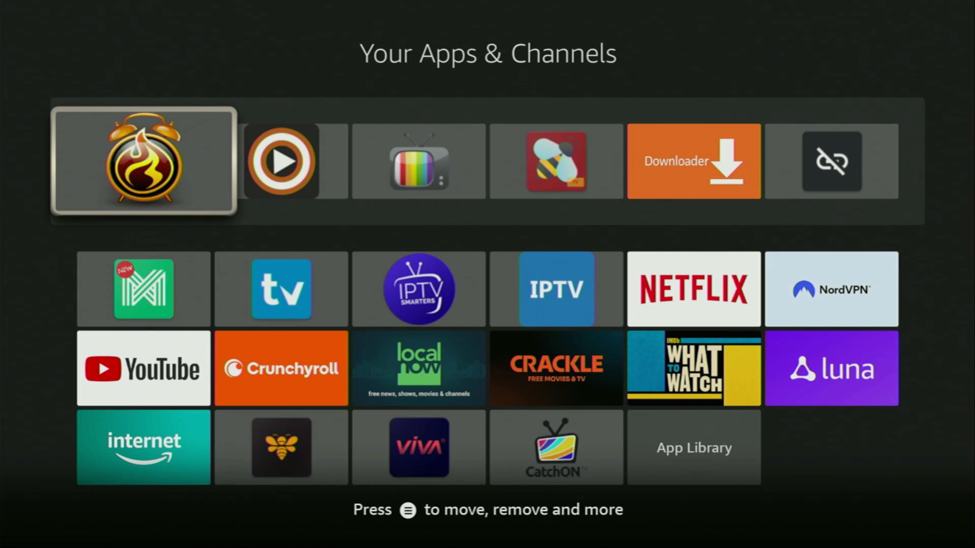
pyautogui.click(143, 161)
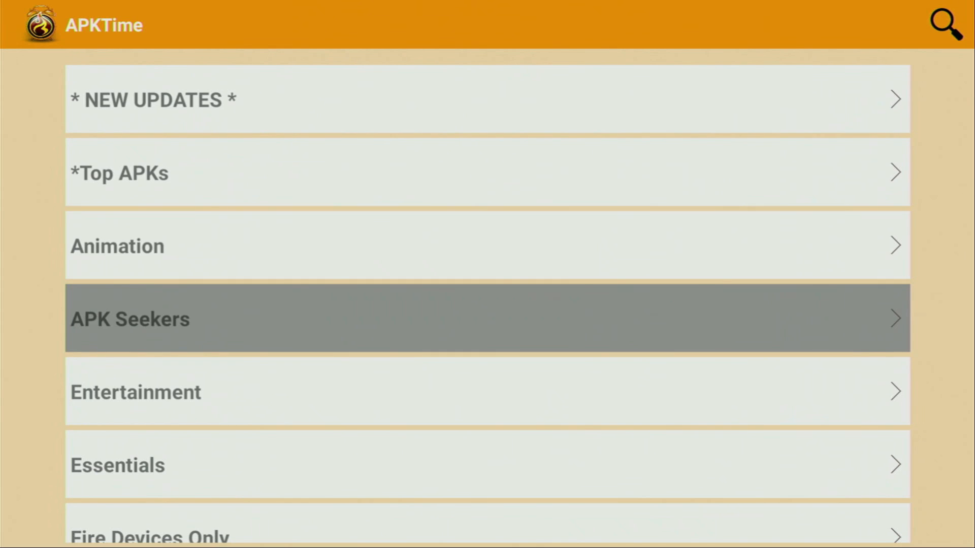
pyautogui.scroll(-3)
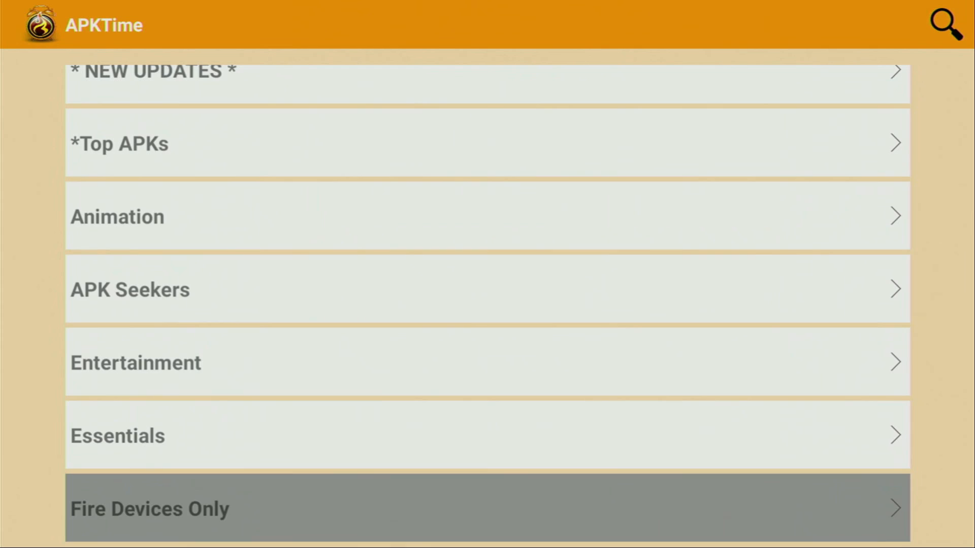
pyautogui.scroll(-3)
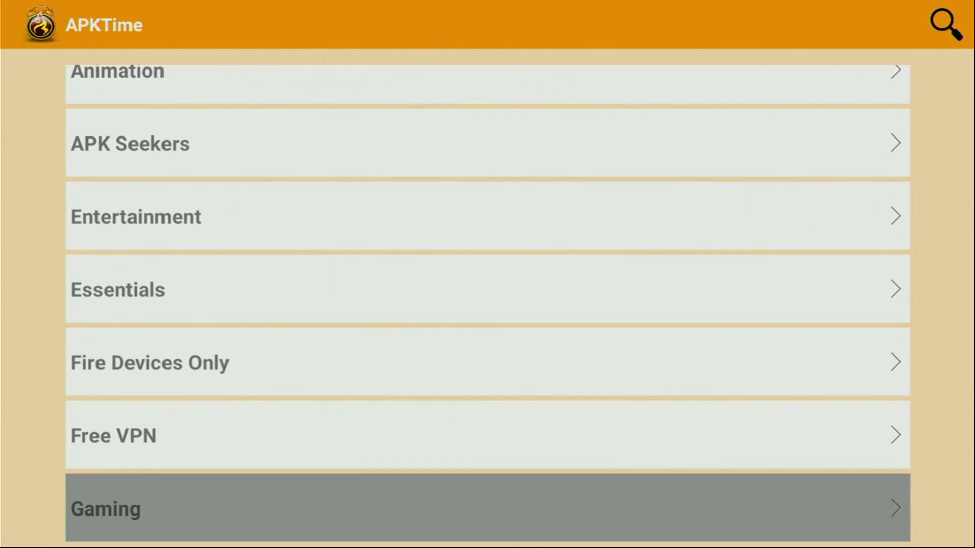
pyautogui.scroll(-3)
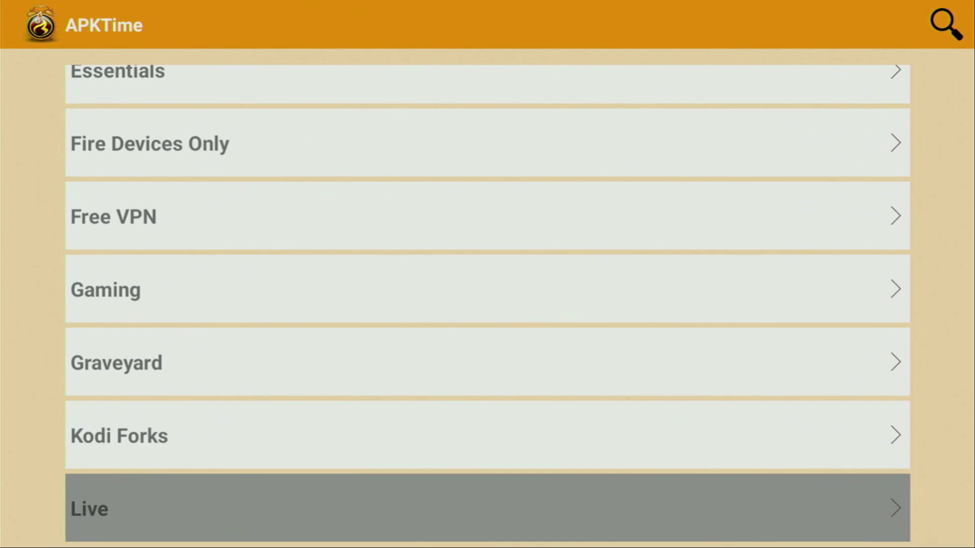
pyautogui.scroll(-3)
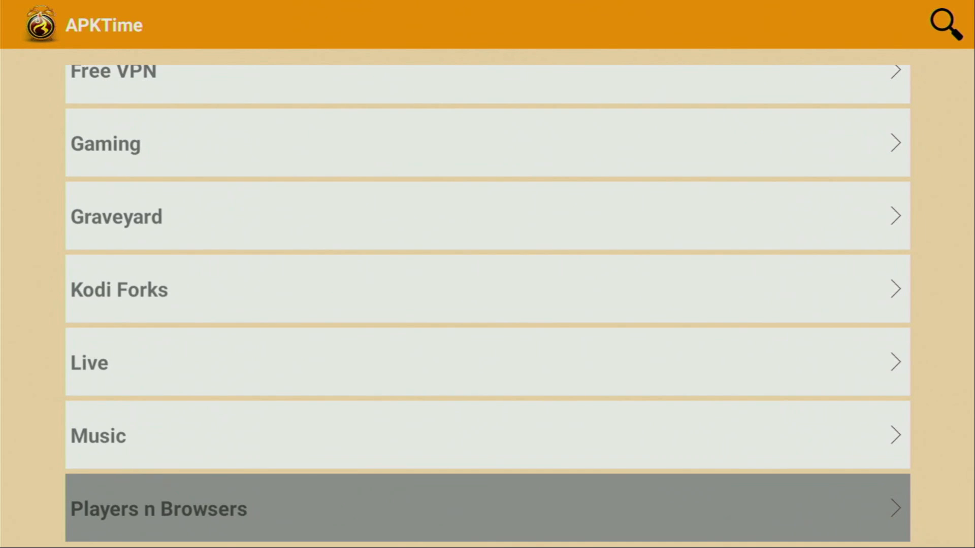
pyautogui.scroll(-3)
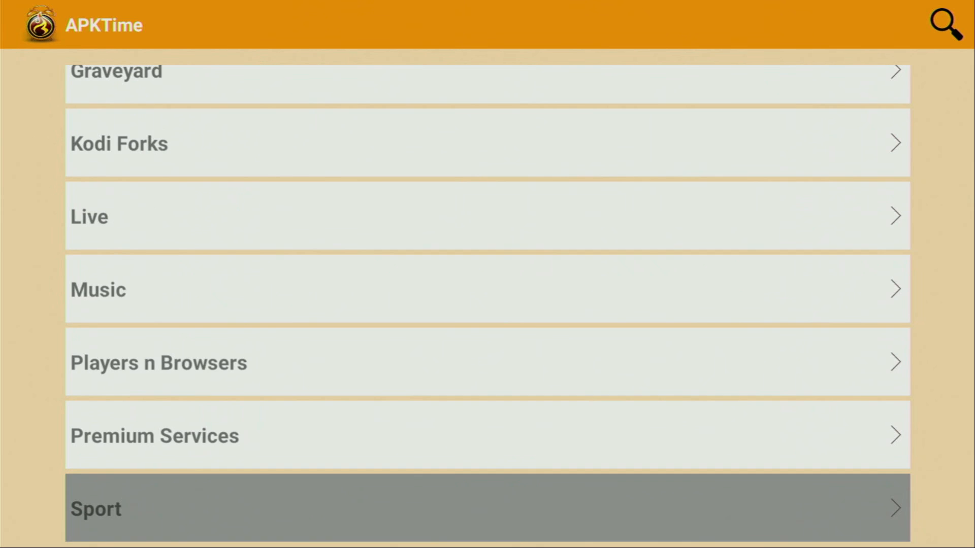
pyautogui.scroll(-3)
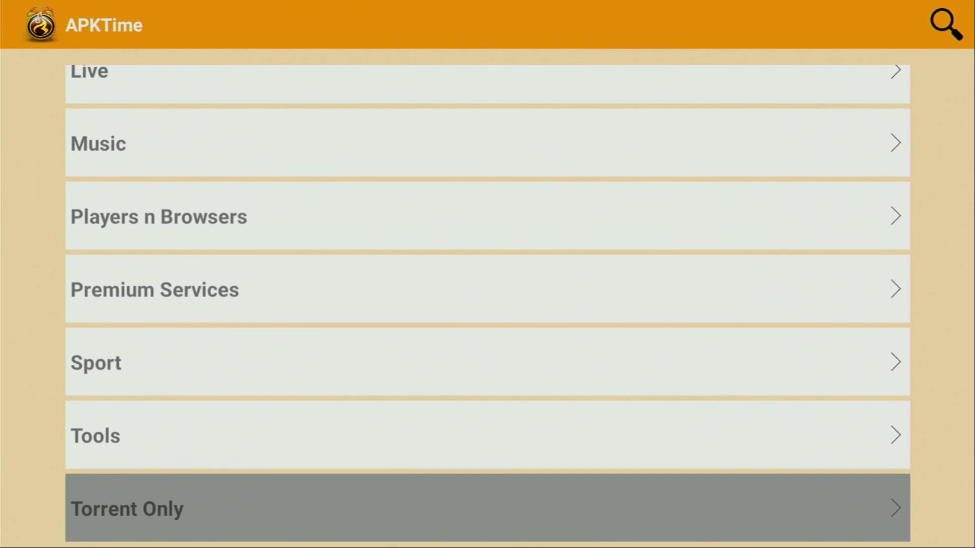
pyautogui.scroll(-3)
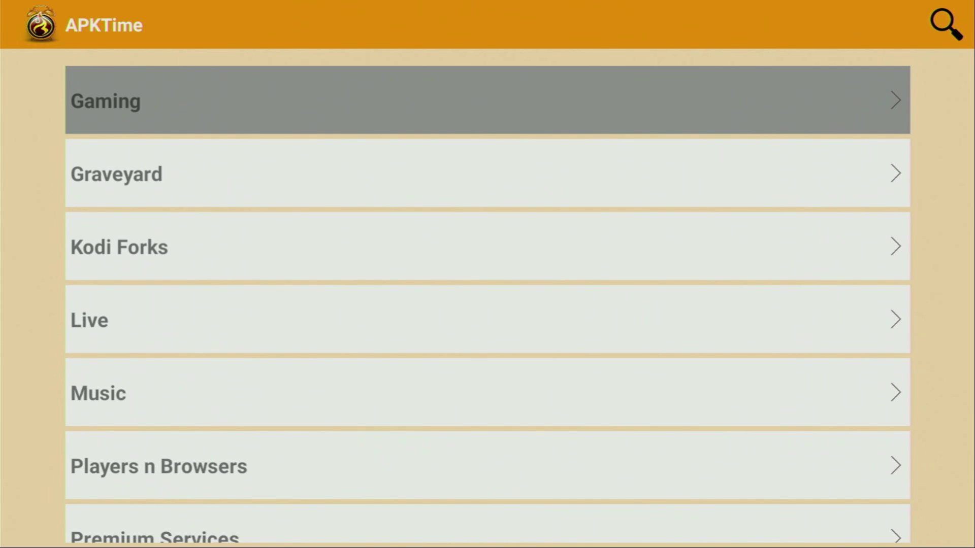
pyautogui.scroll(3)
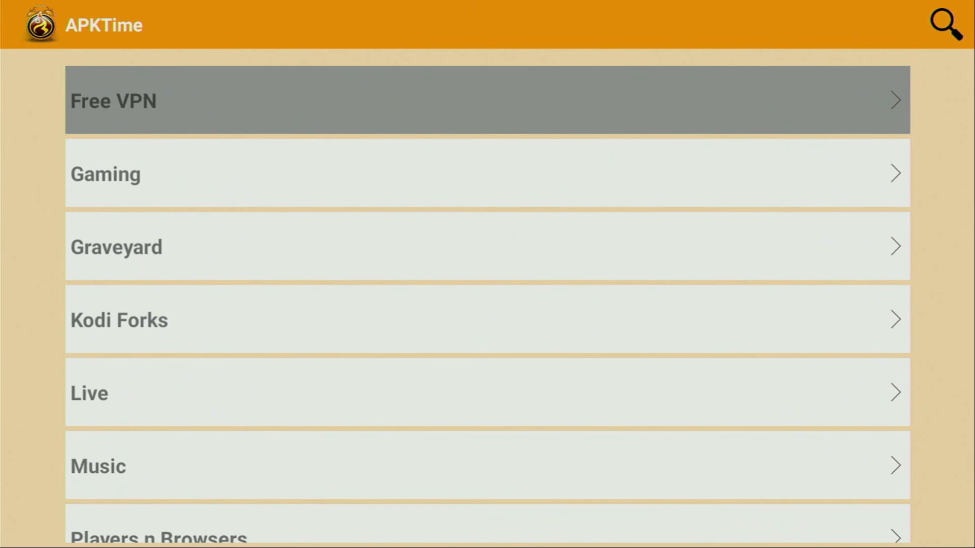
pyautogui.scroll(3)
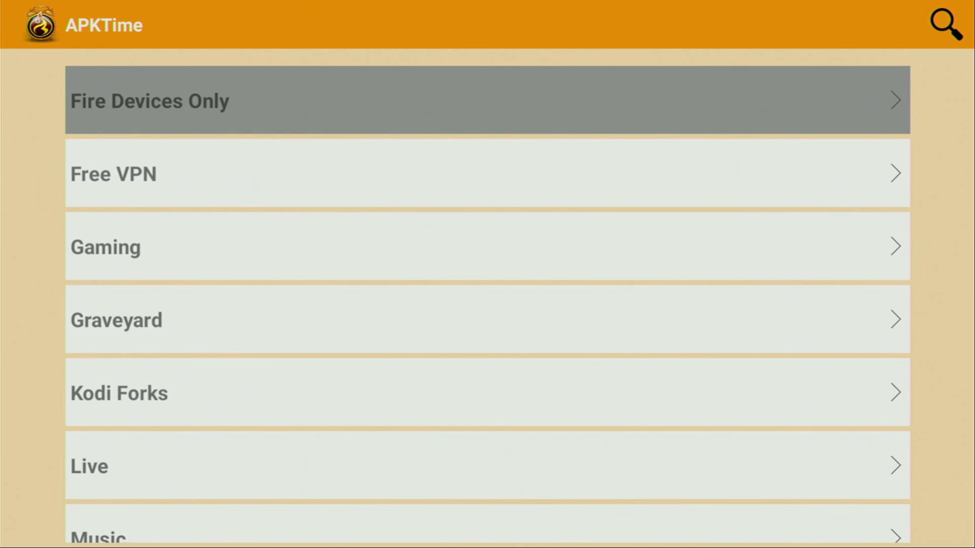
pyautogui.scroll(3)
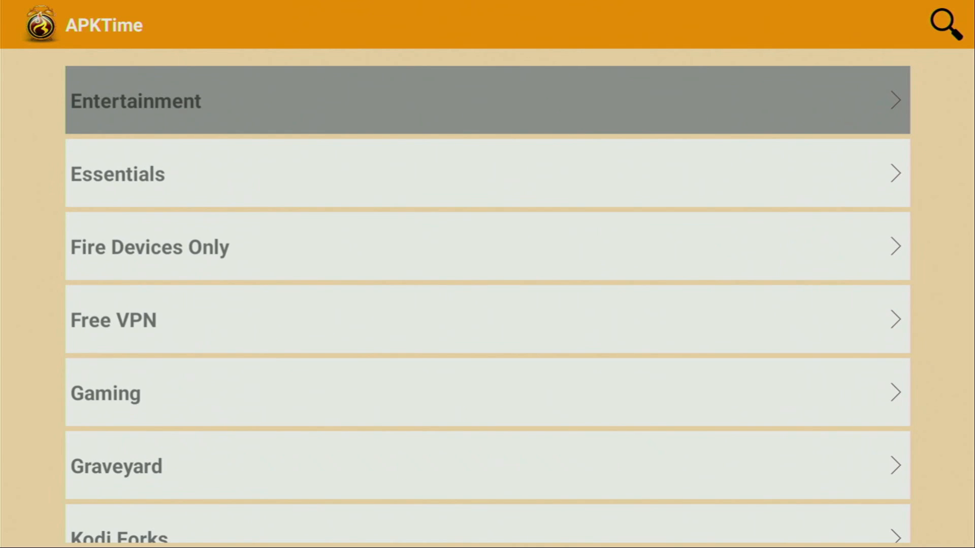
pyautogui.scroll(3)
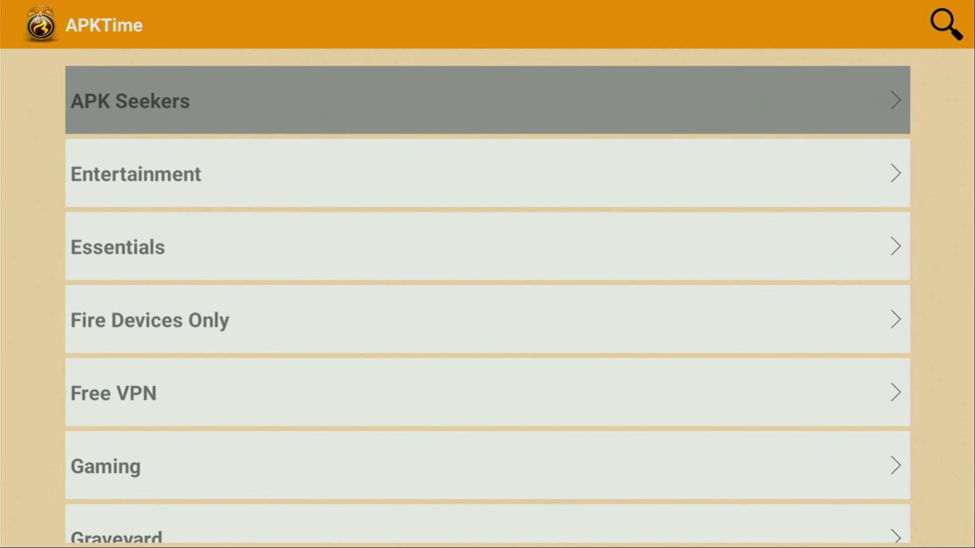